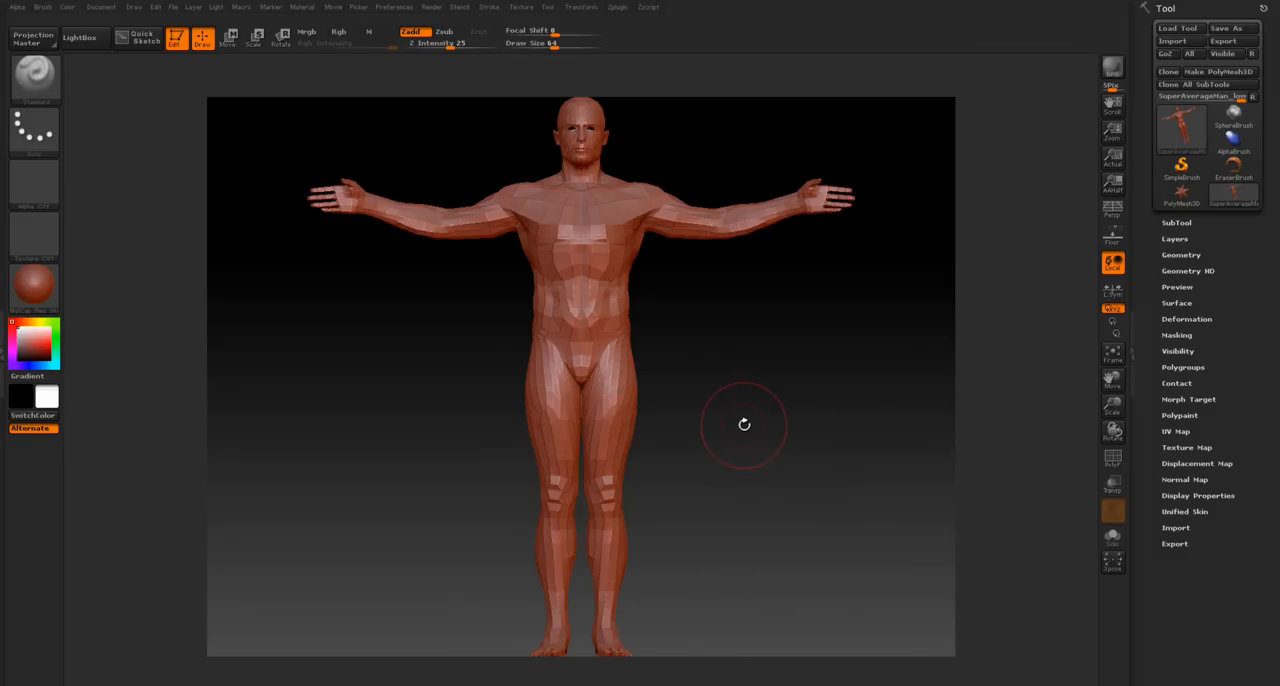
pyautogui.moveTo(740, 420)
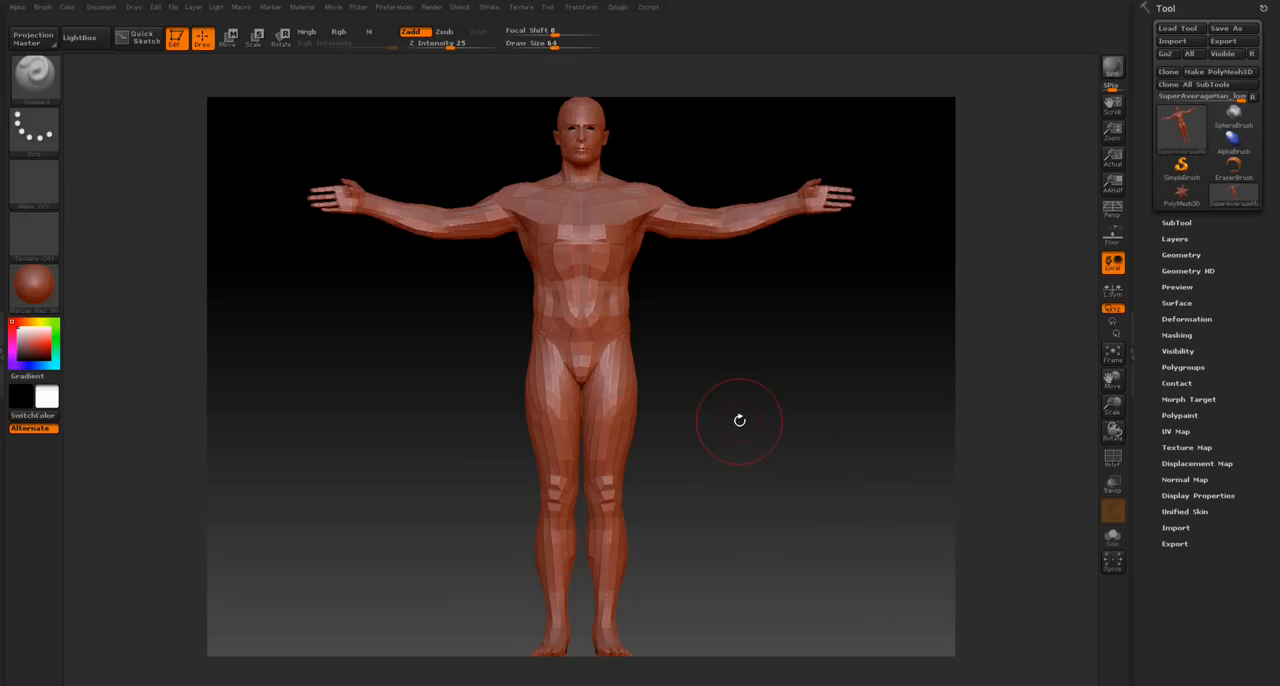
pyautogui.moveTo(700, 456)
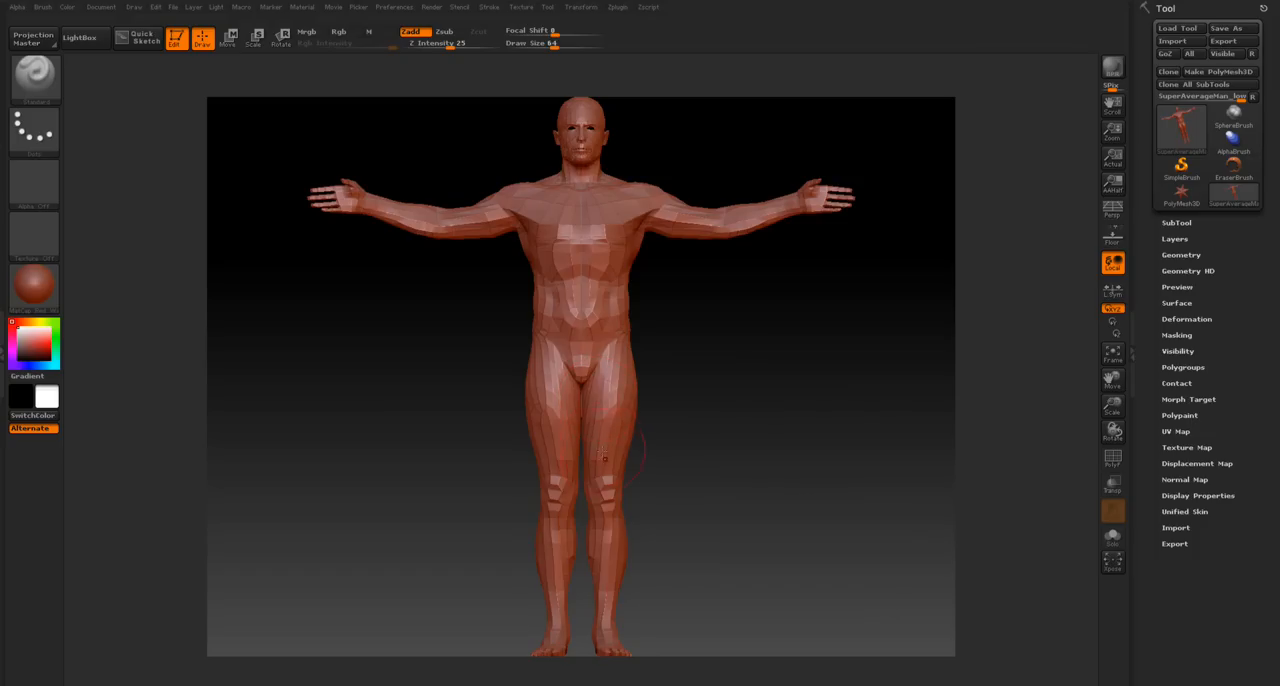
pyautogui.moveTo(576, 410)
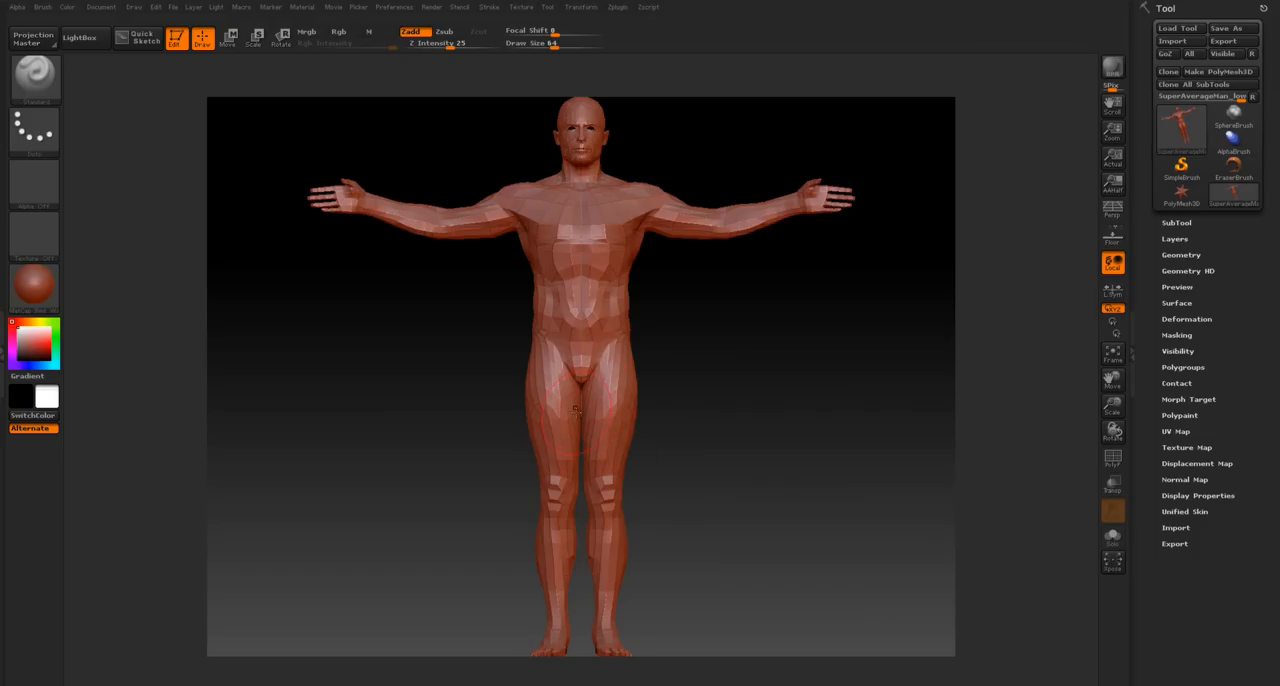
pyautogui.moveTo(590, 408)
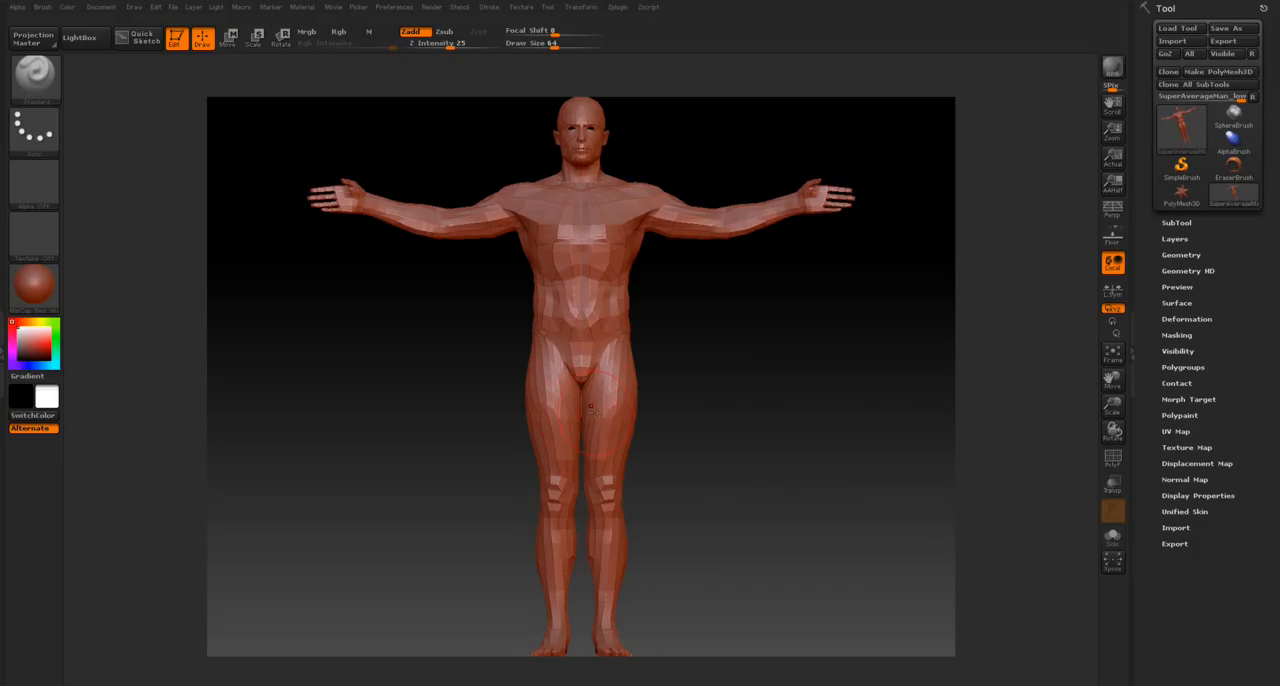
# Step: Switch to Transpose Move and anchor an action line at the model's hips
pyautogui.click(228, 36)
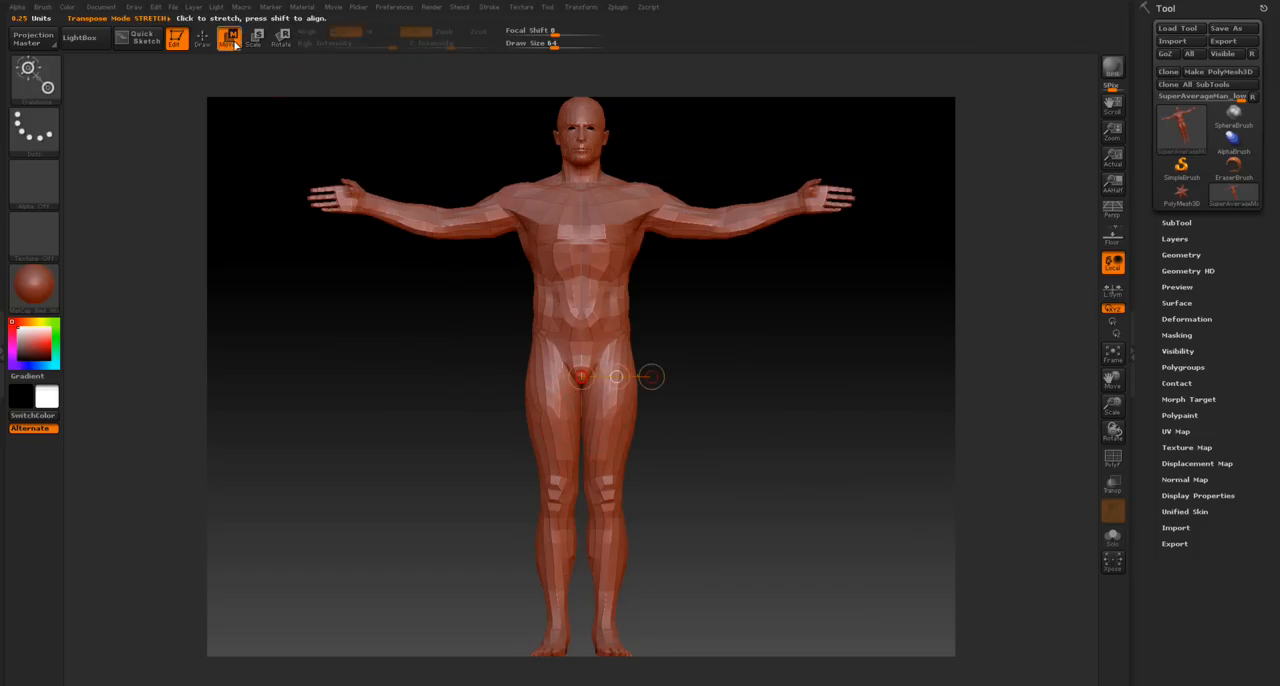
pyautogui.click(228, 38)
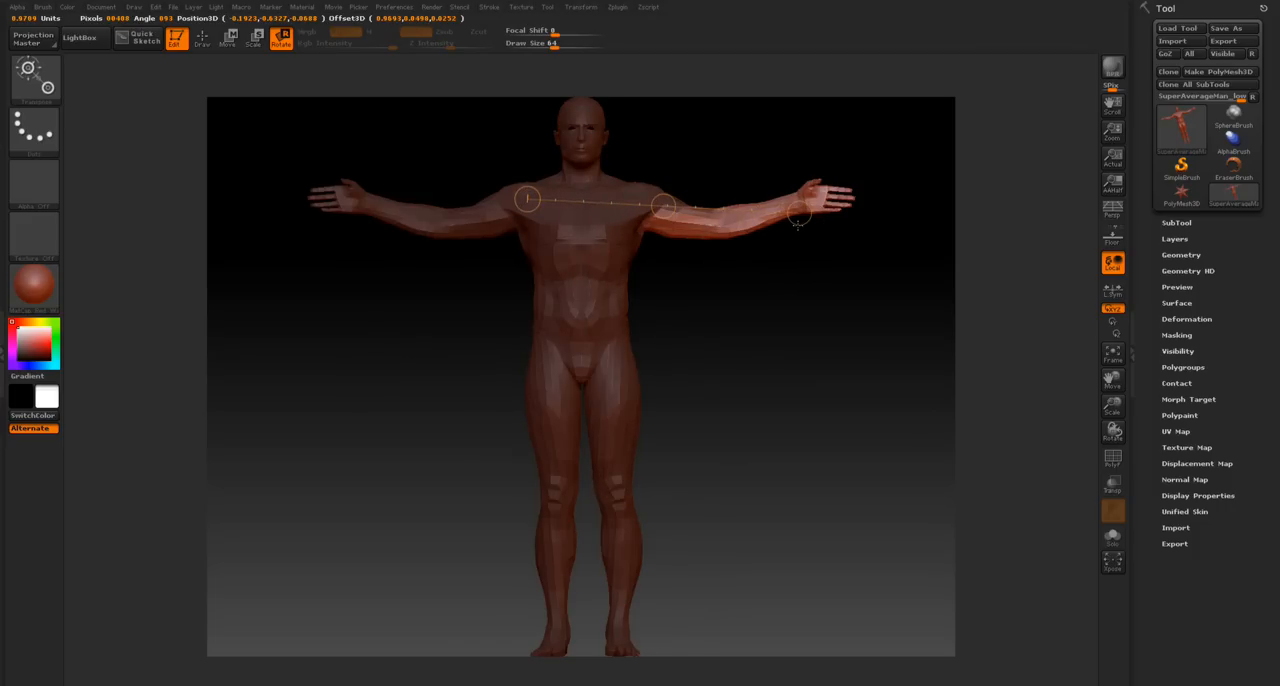
# Step: Lay the action line across the shoulders, then rotate the right arm downward along its own line
pyautogui.moveTo(800, 210); pyautogui.dragTo(810, 246)
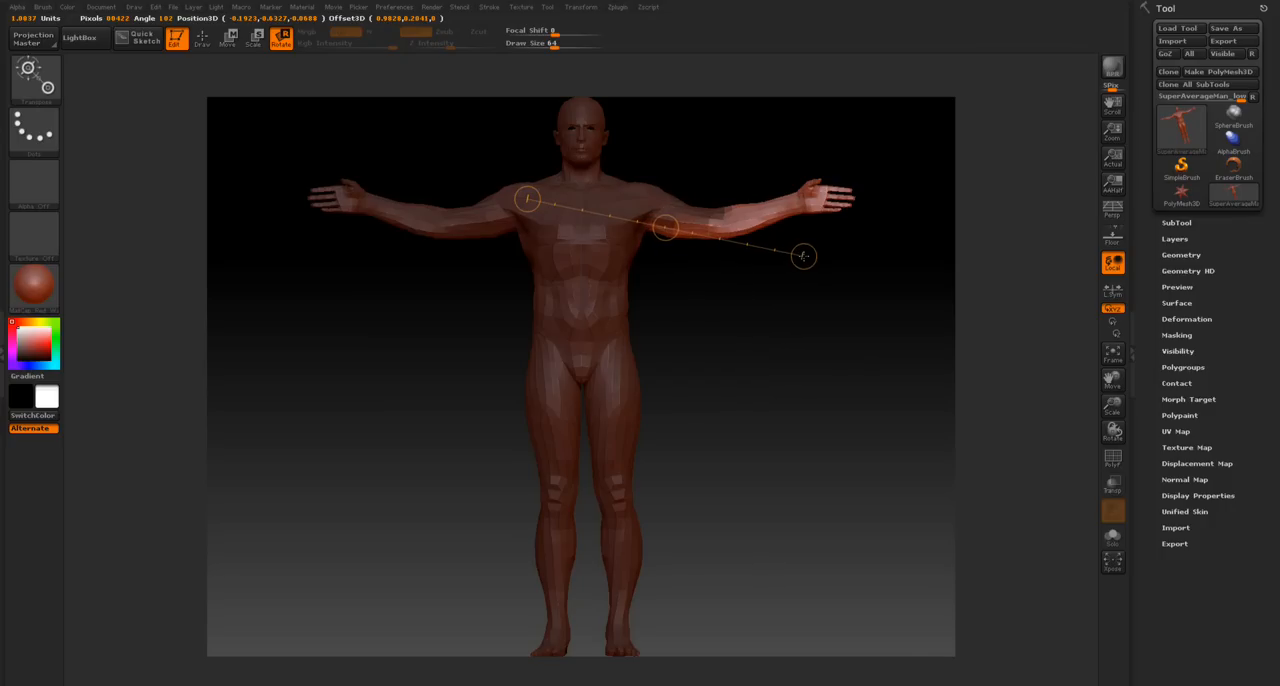
pyautogui.click(228, 40)
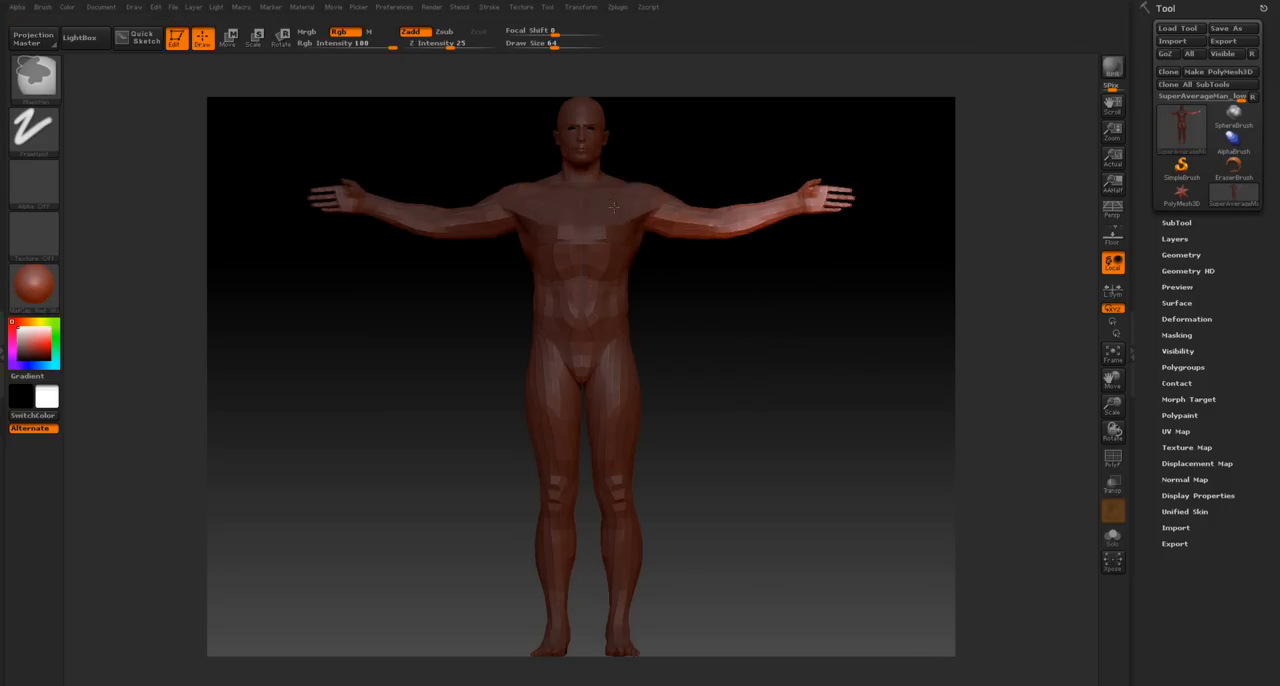
pyautogui.click(232, 36)
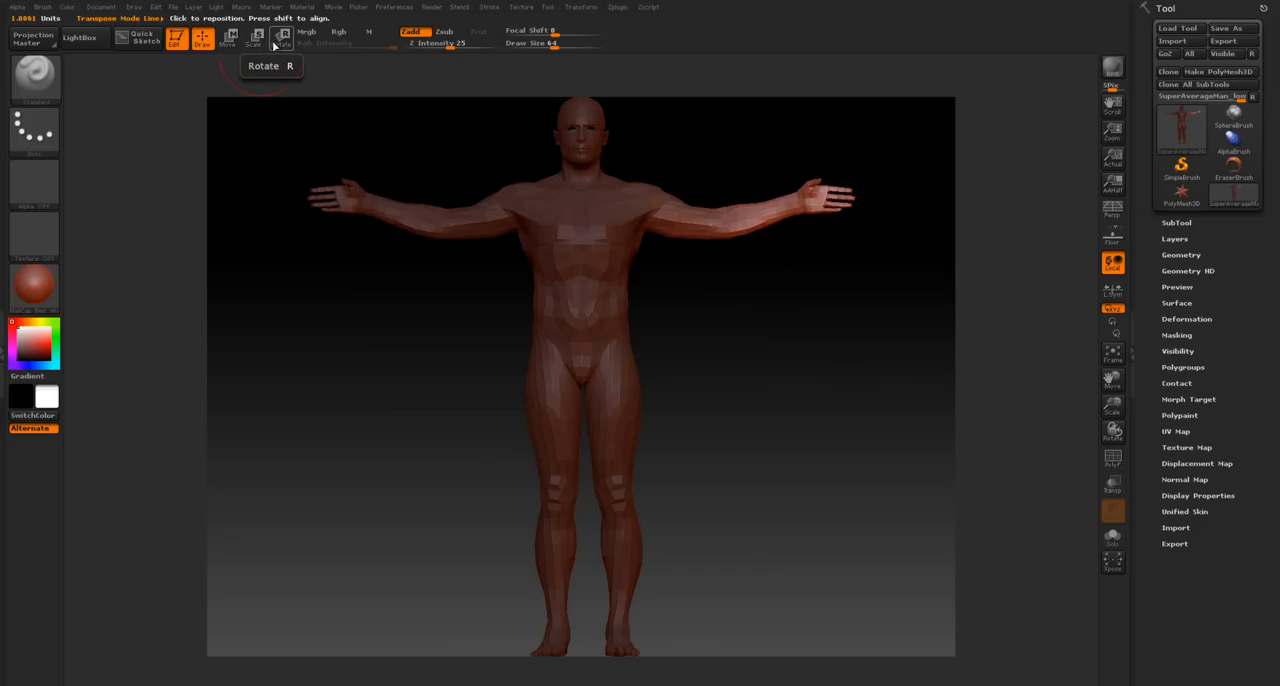
pyautogui.moveTo(660, 208); pyautogui.dragTo(838, 204)
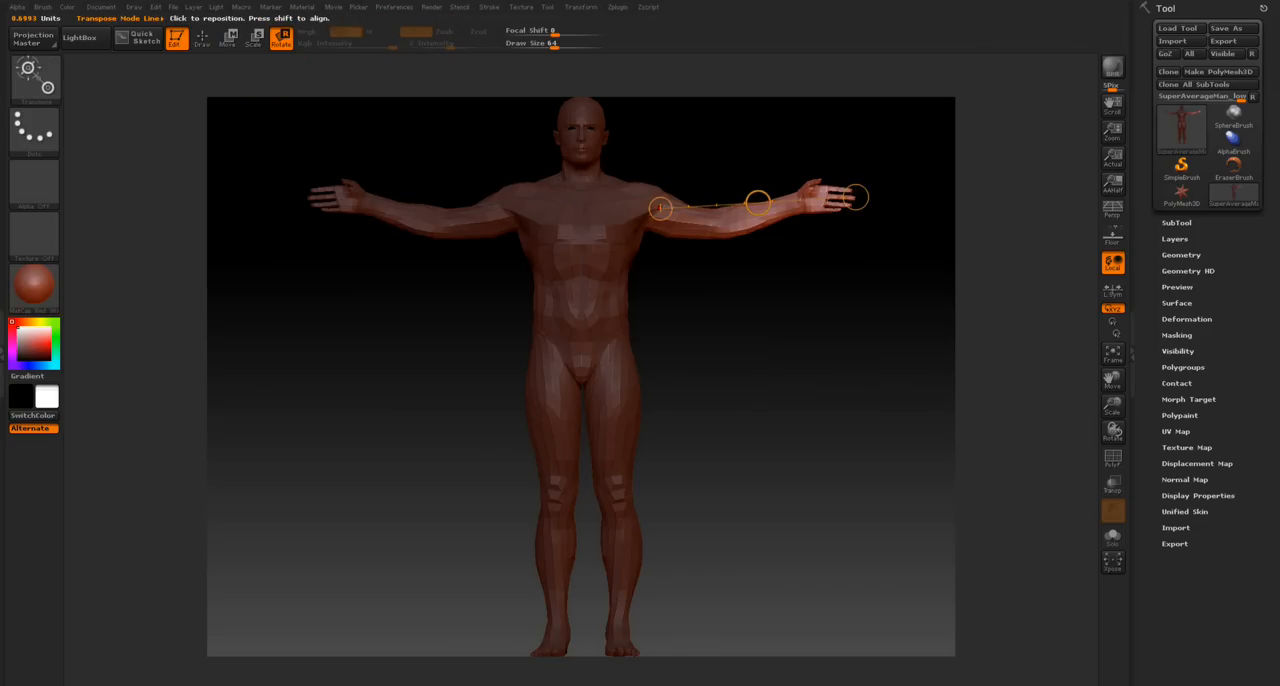
pyautogui.moveTo(660, 208); pyautogui.dragTo(858, 196)
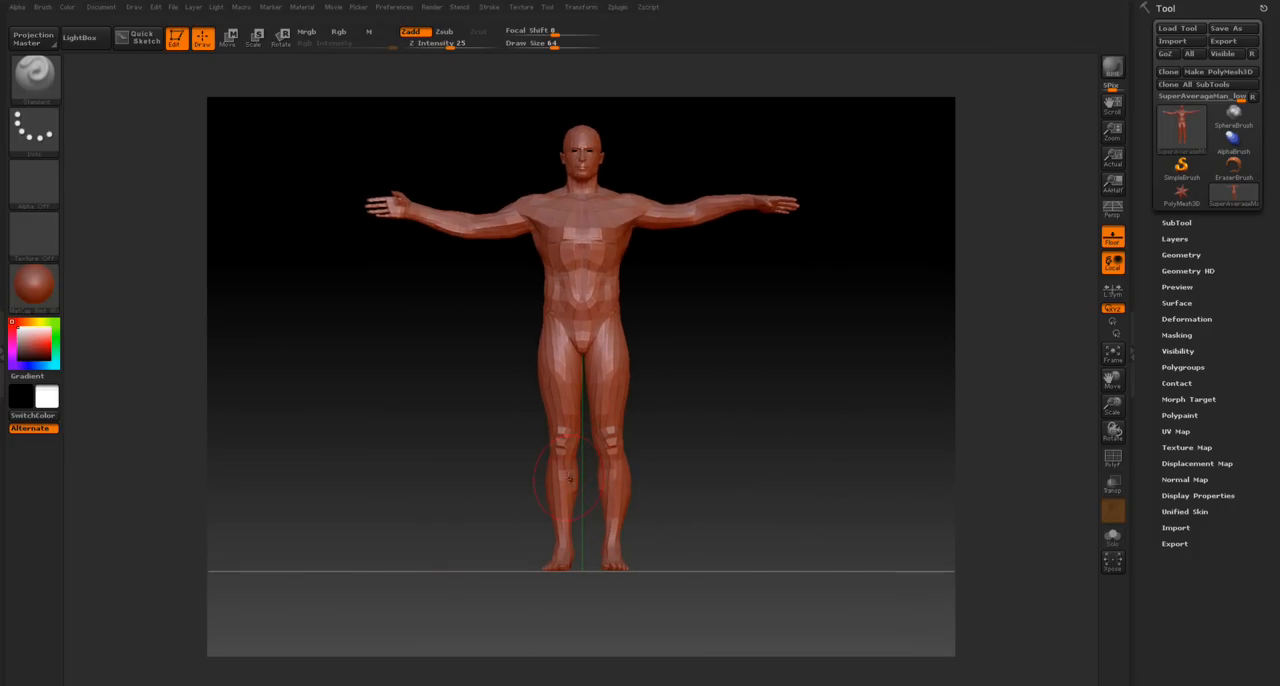
pyautogui.moveTo(844, 556)
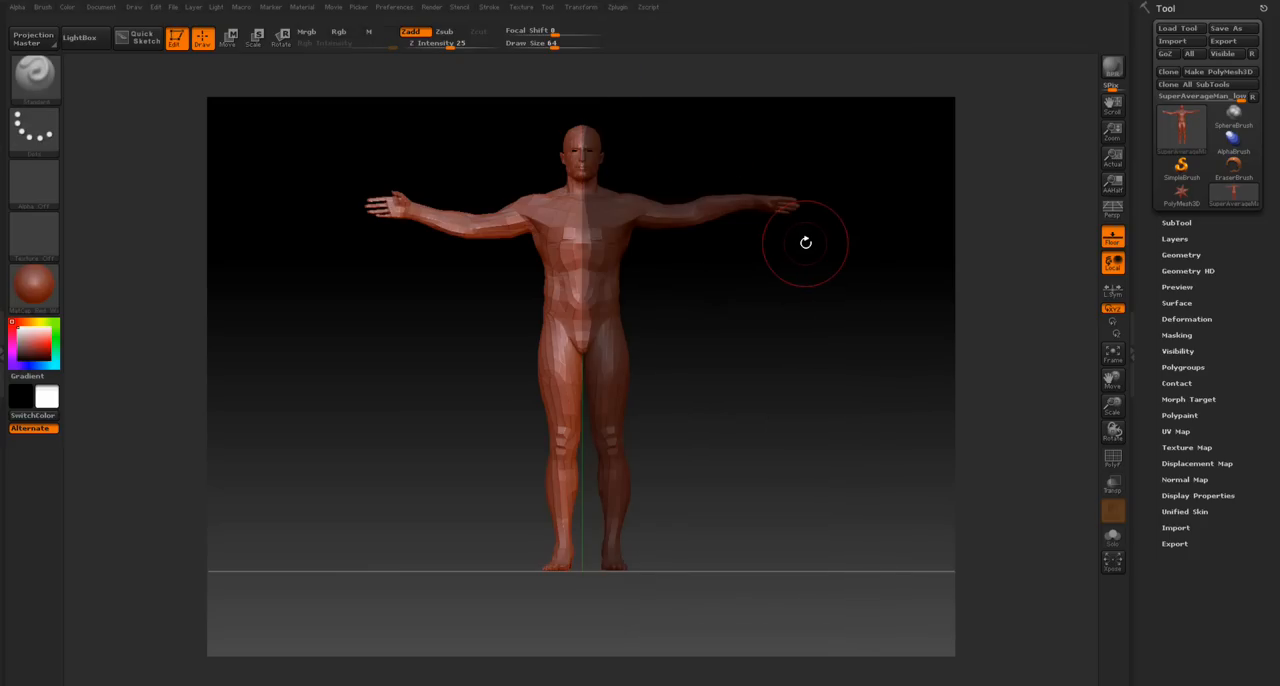
pyautogui.moveTo(1200, 324)
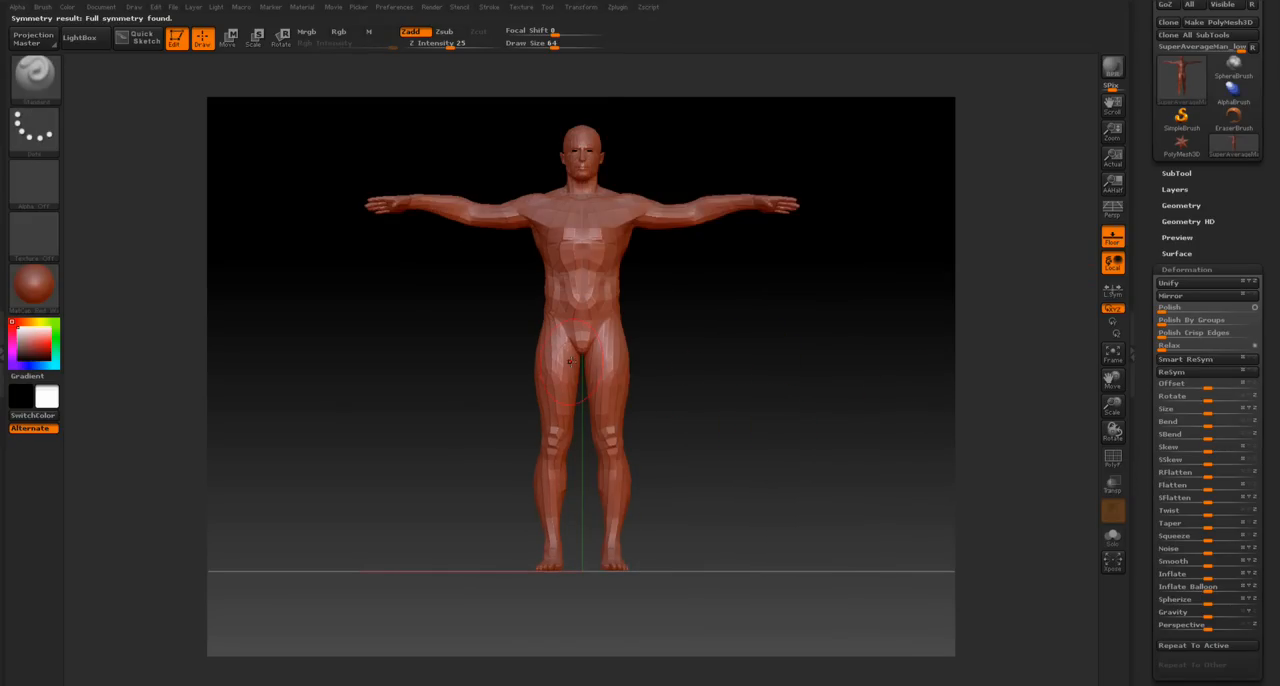
# Step: Divide the model twice from Tool > Geometry to smooth its faceted surface
pyautogui.click(1188, 268)
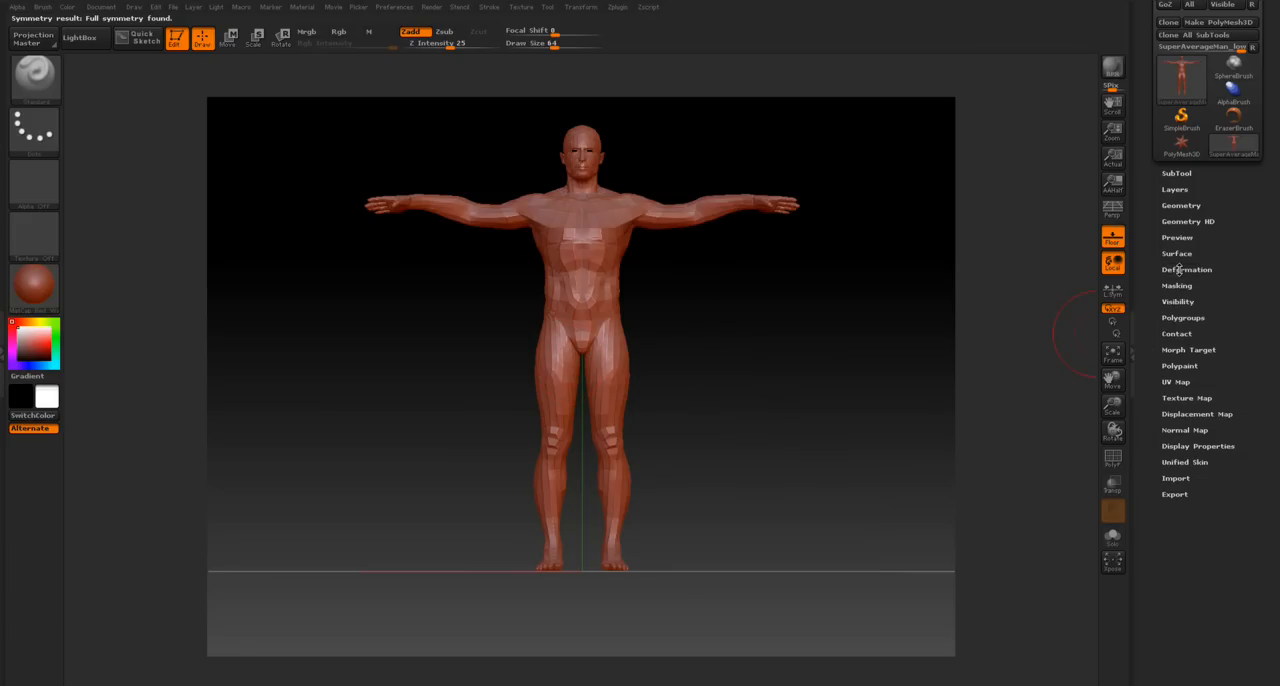
pyautogui.click(1180, 204)
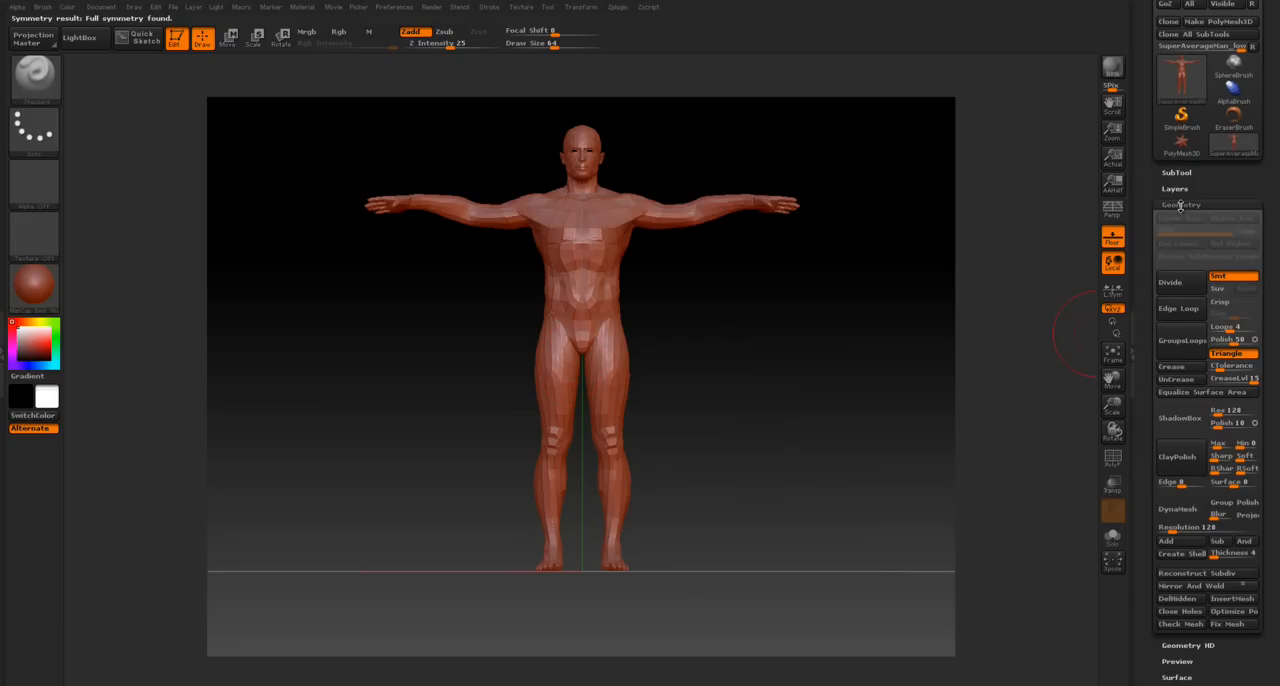
pyautogui.click(1170, 282)
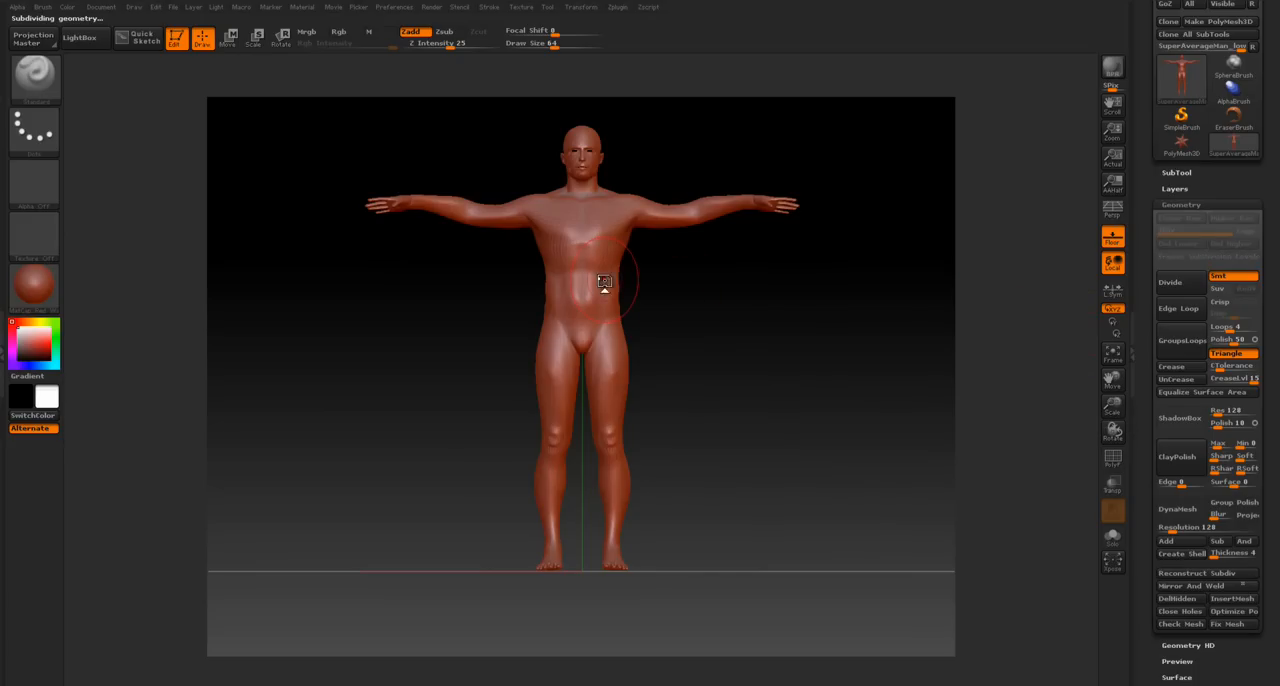
pyautogui.click(1172, 280)
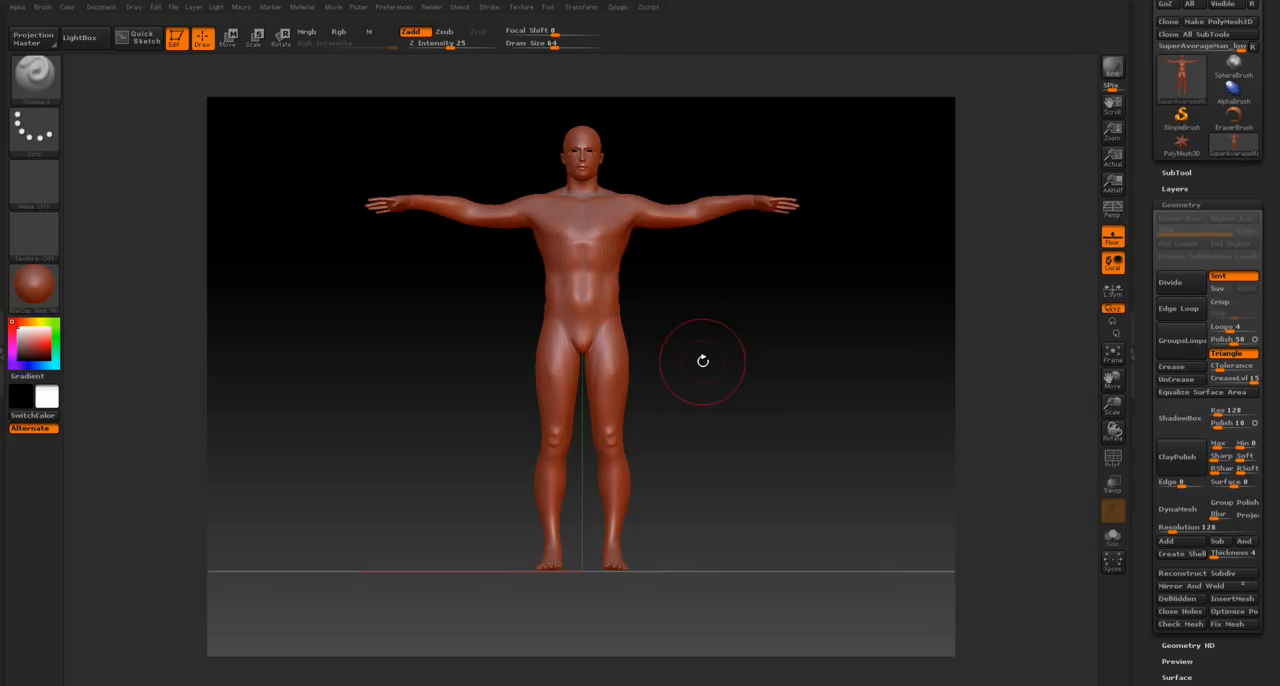
pyautogui.moveTo(600, 276)
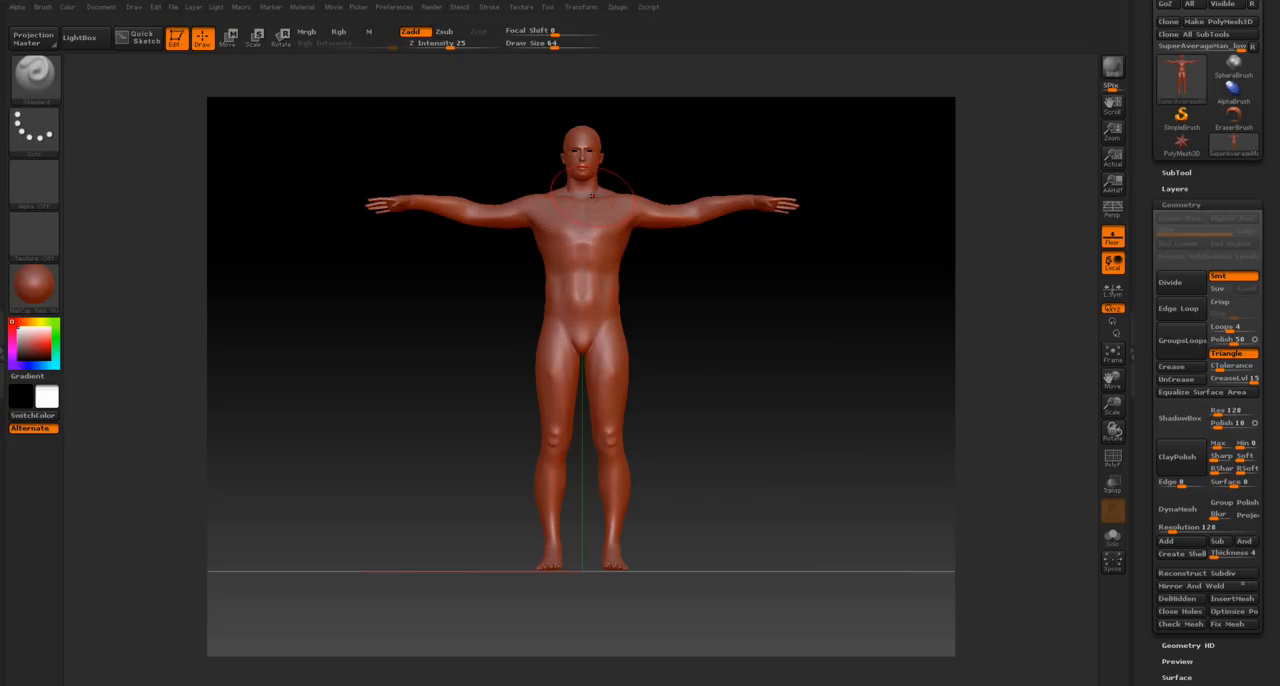
pyautogui.click(618, 6)
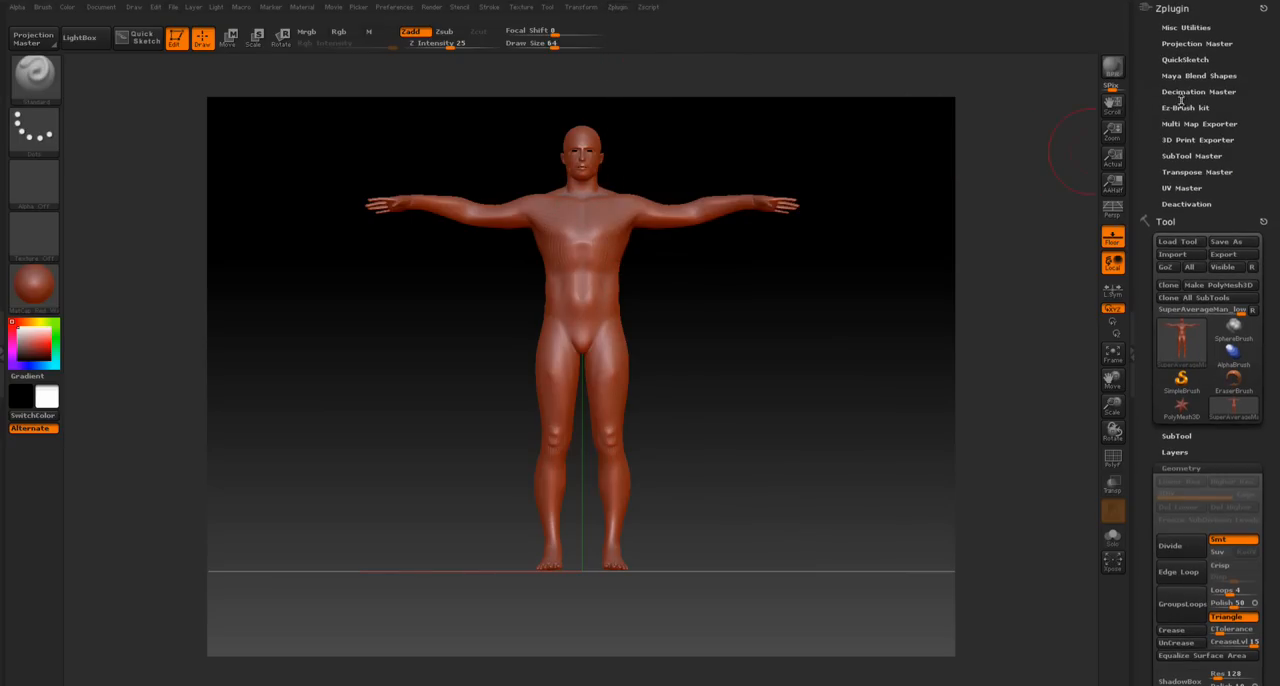
# Step: Run Decimation Master's Pre-process Current on the subdivided model
pyautogui.click(1198, 92)
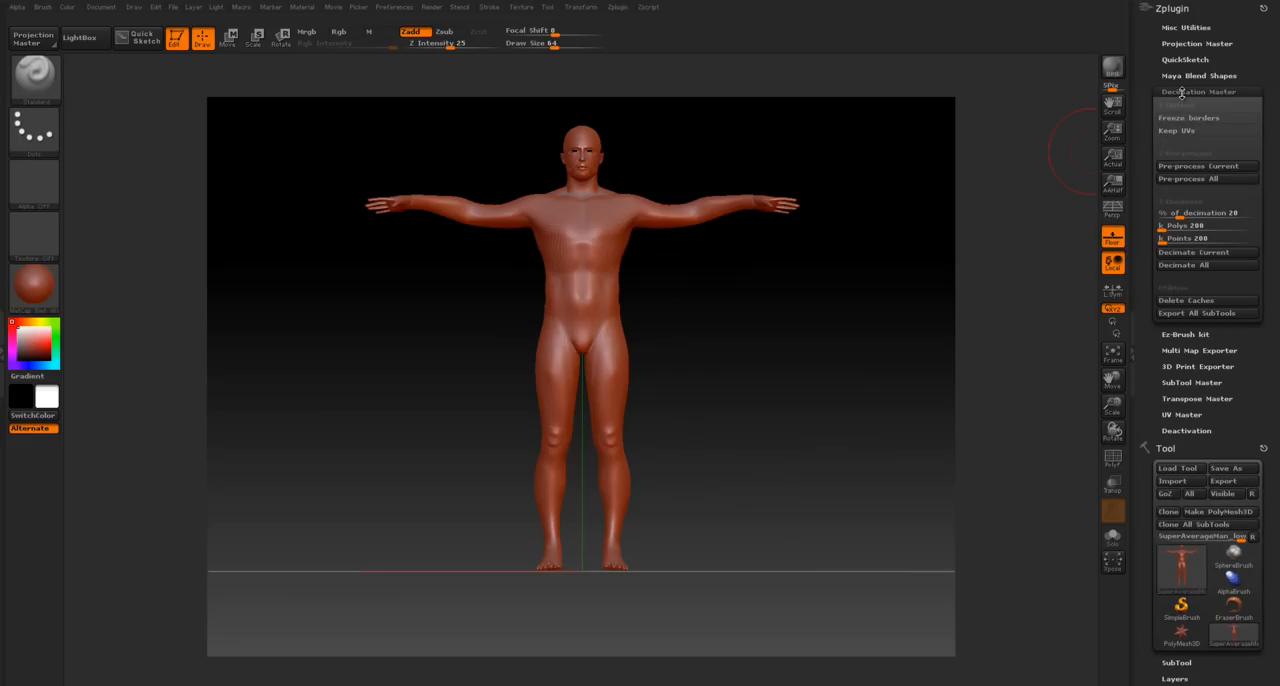
pyautogui.moveTo(1192, 166)
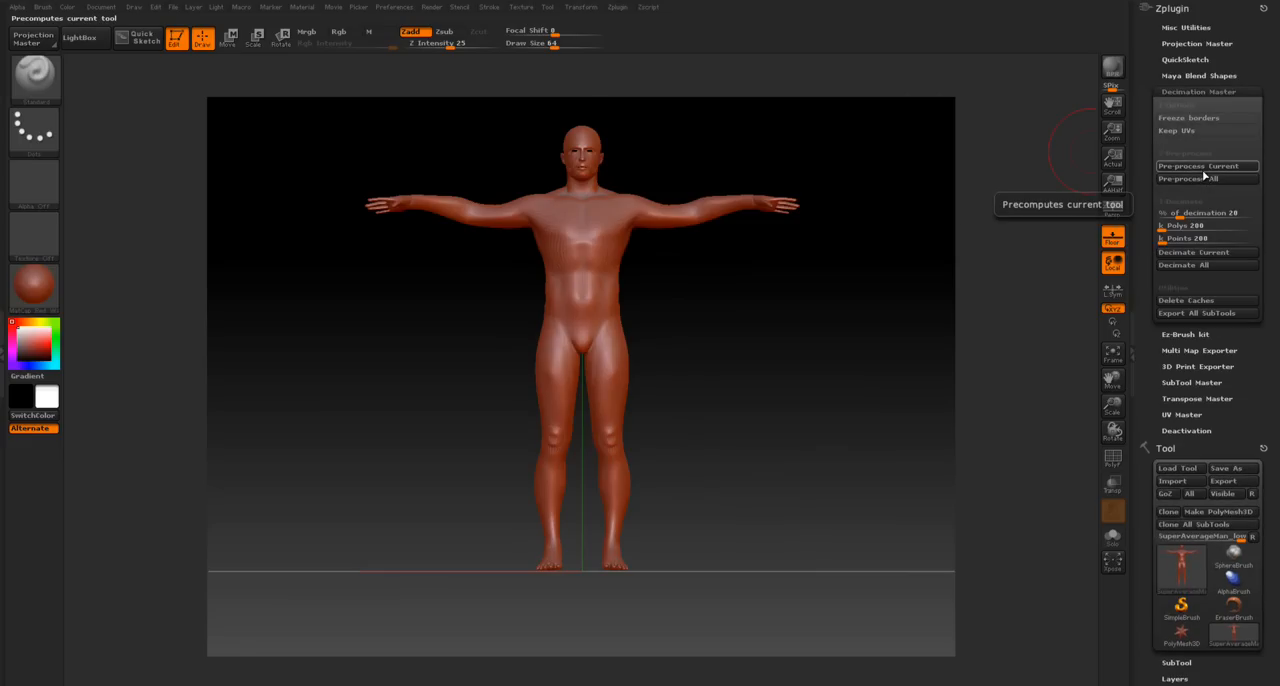
pyautogui.click(1192, 166)
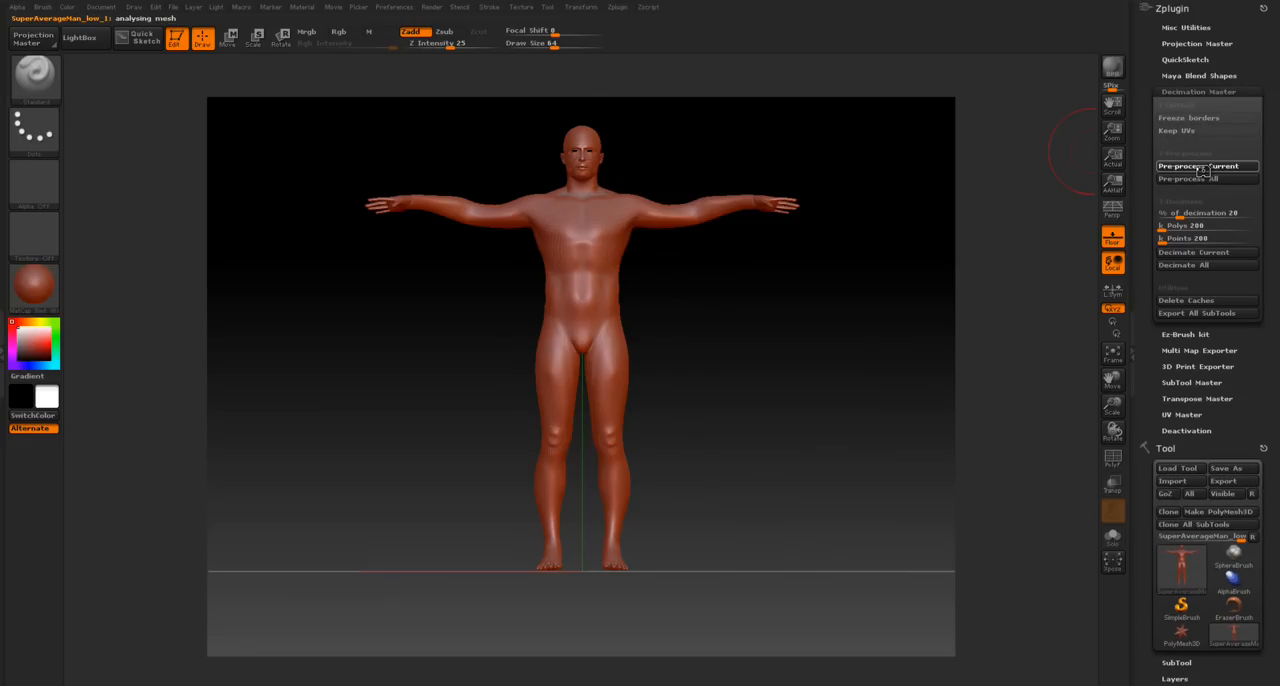
pyautogui.click(1204, 166)
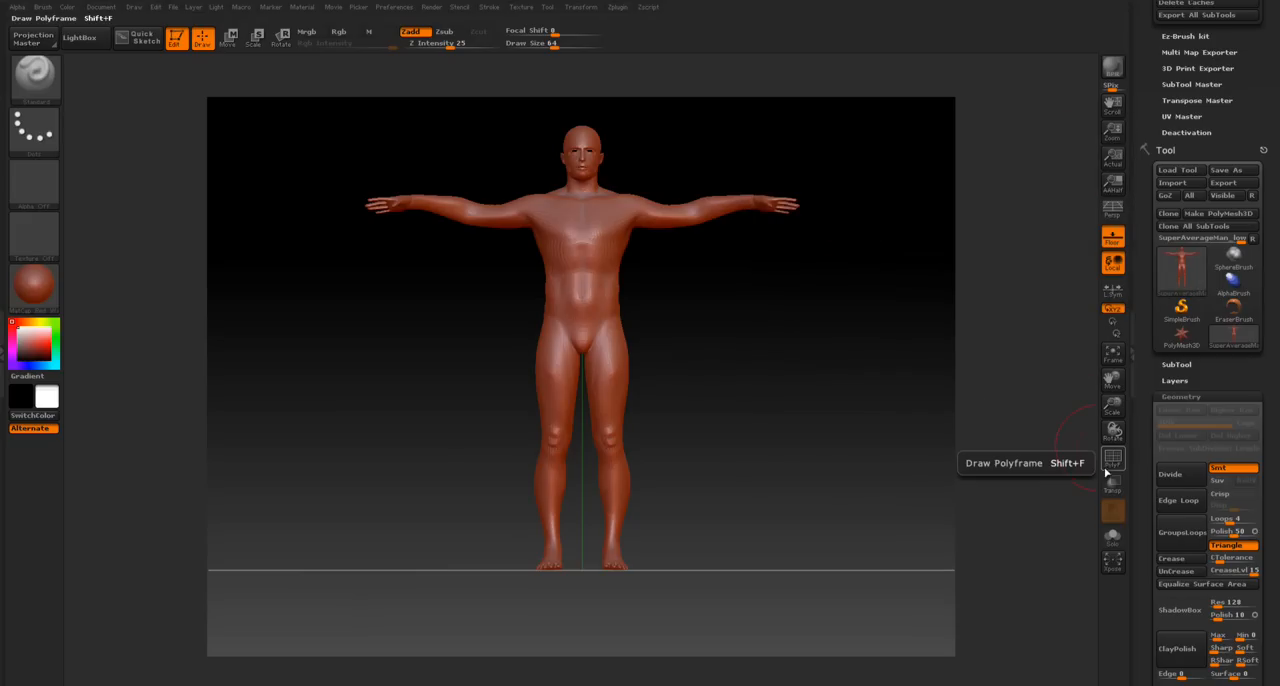
# Step: Show the polygon wireframe and convert the model with Make PolyMesh3D
pyautogui.click(1112, 458)
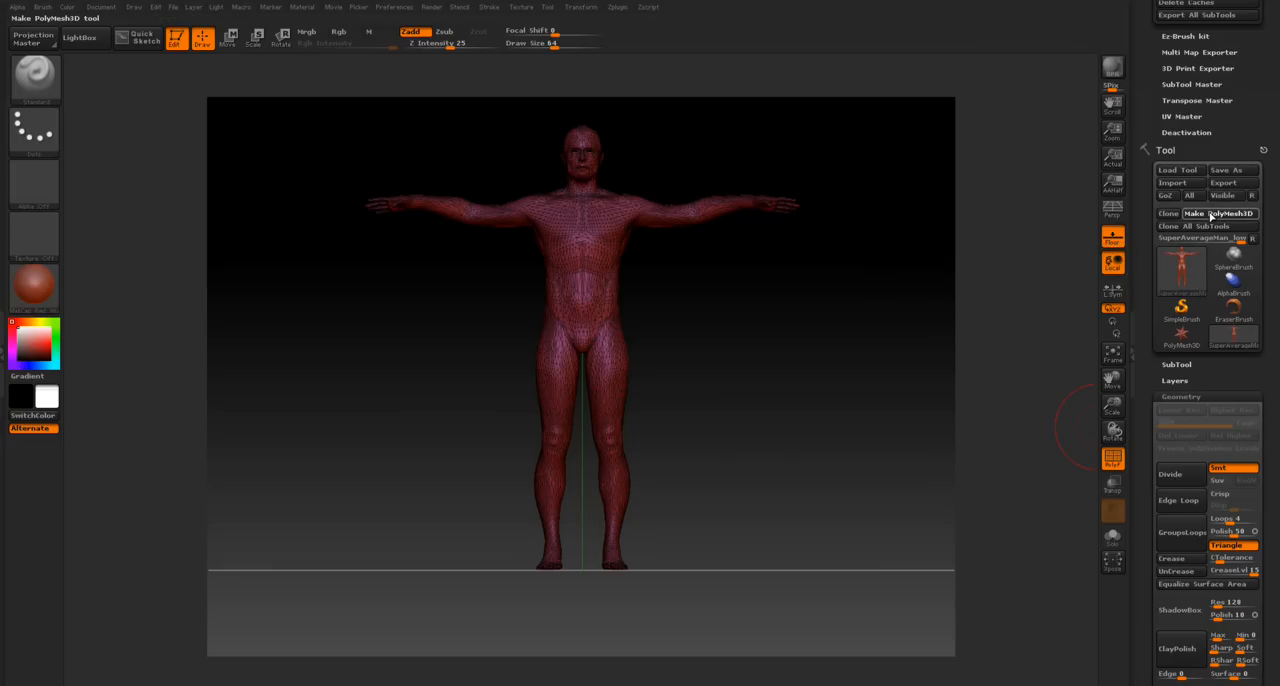
pyautogui.click(1220, 212)
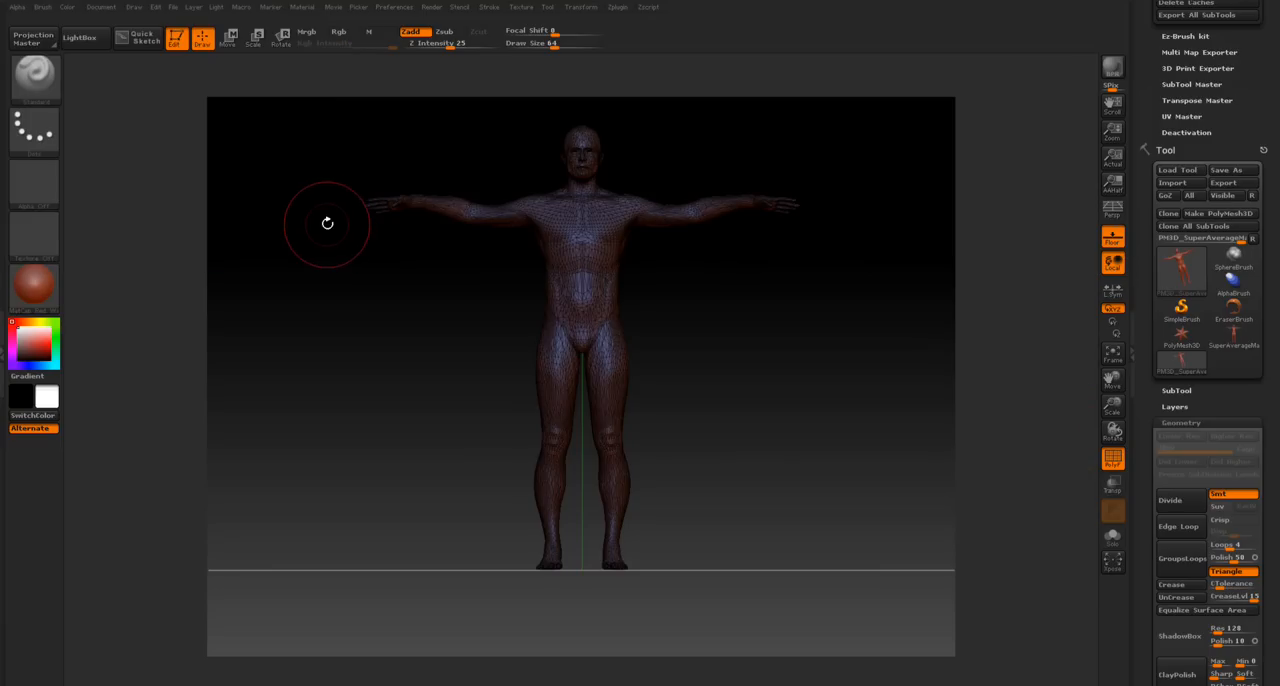
pyautogui.moveTo(328, 216)
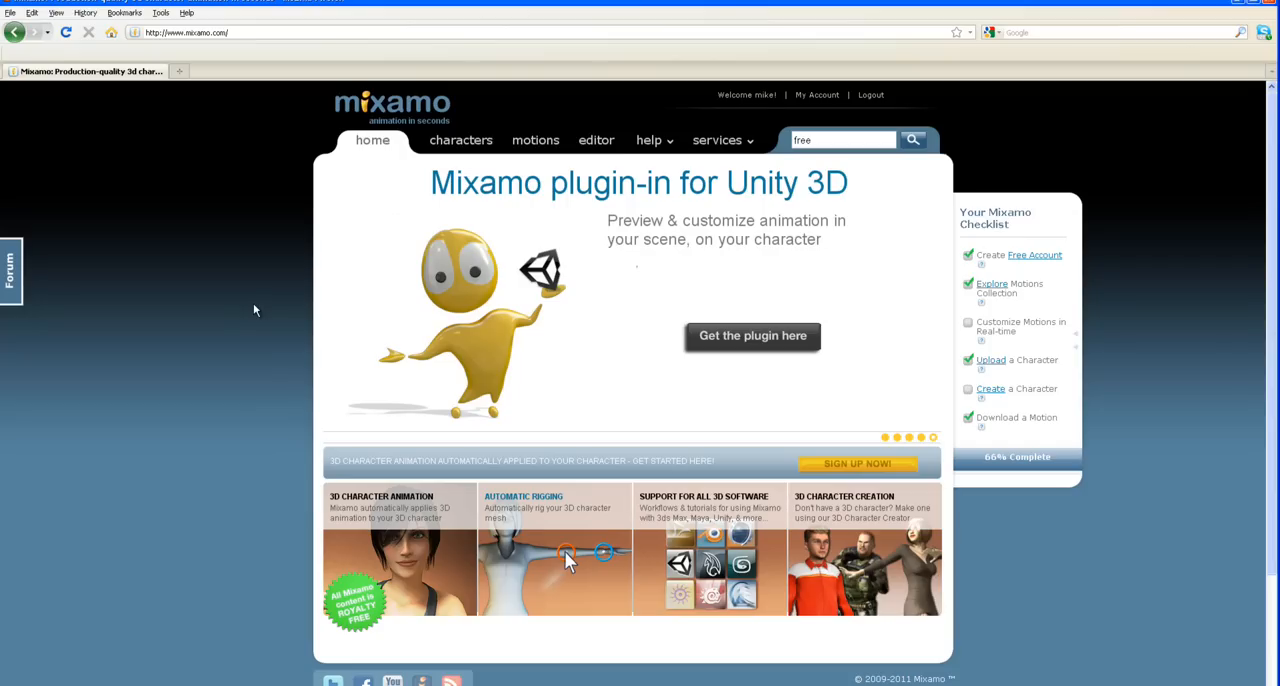
pyautogui.moveTo(268, 284)
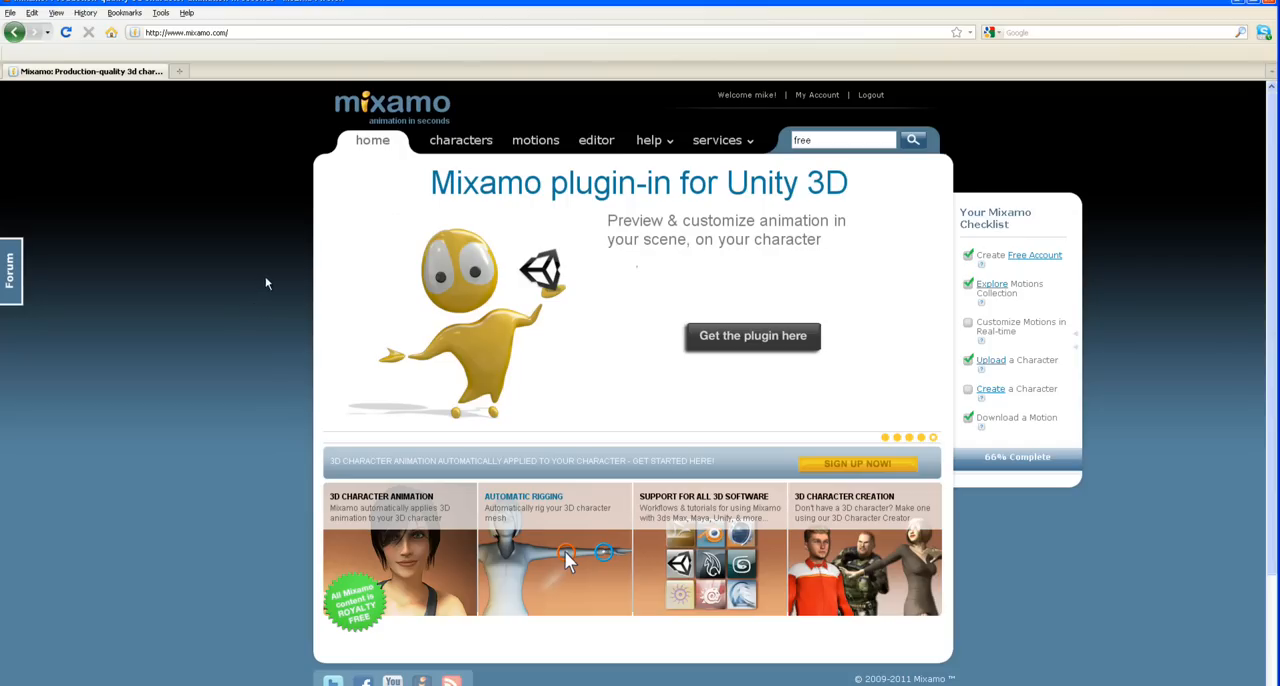
pyautogui.moveTo(484, 160)
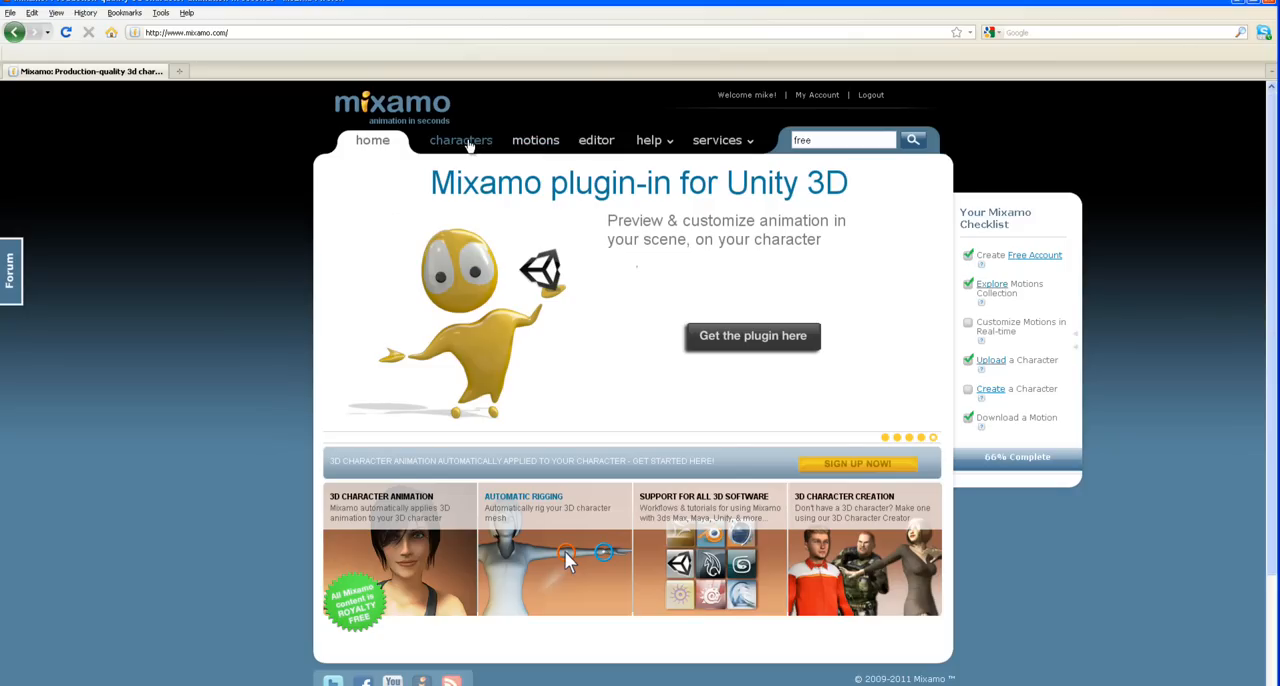
# Step: Go to Characters and choose Upload Your Own Character
pyautogui.click(460, 140)
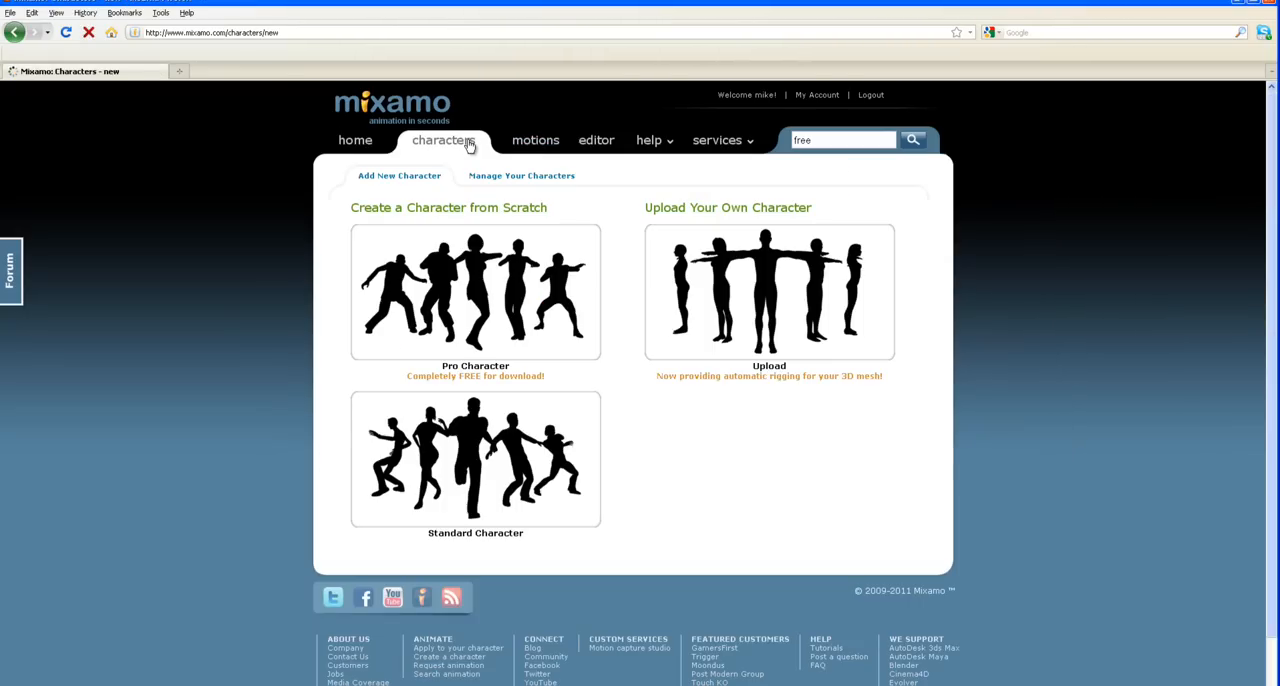
pyautogui.click(768, 292)
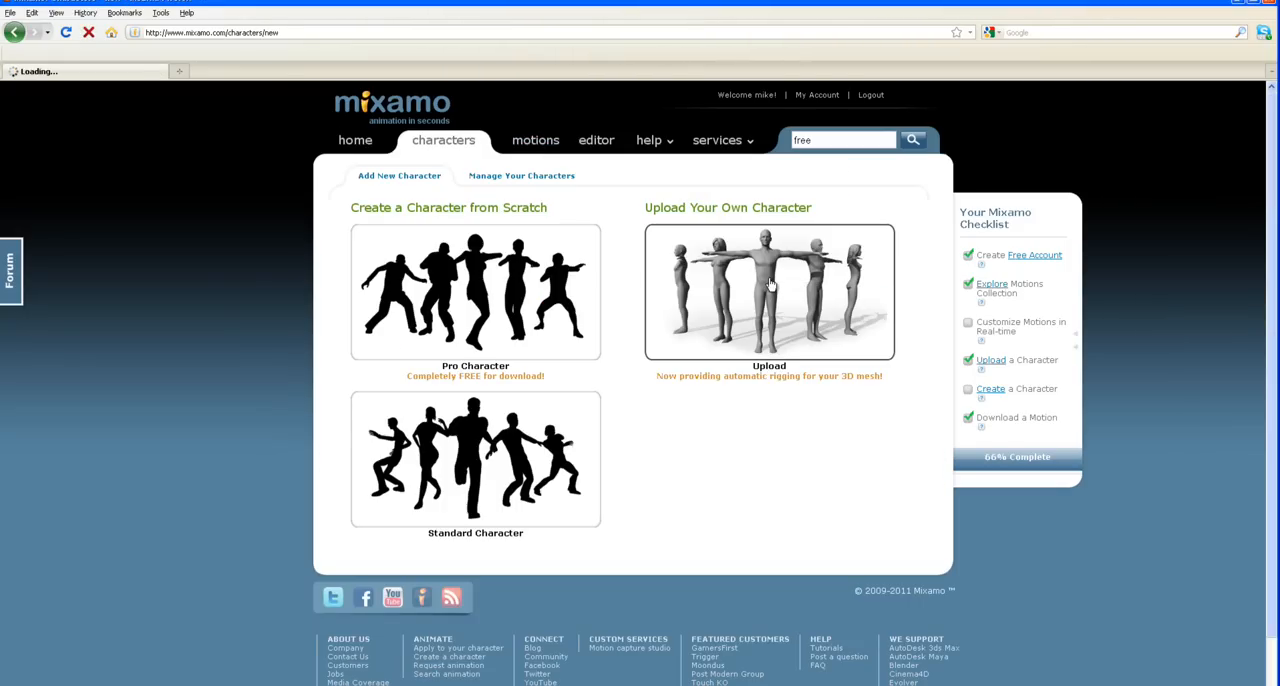
pyautogui.click(768, 290)
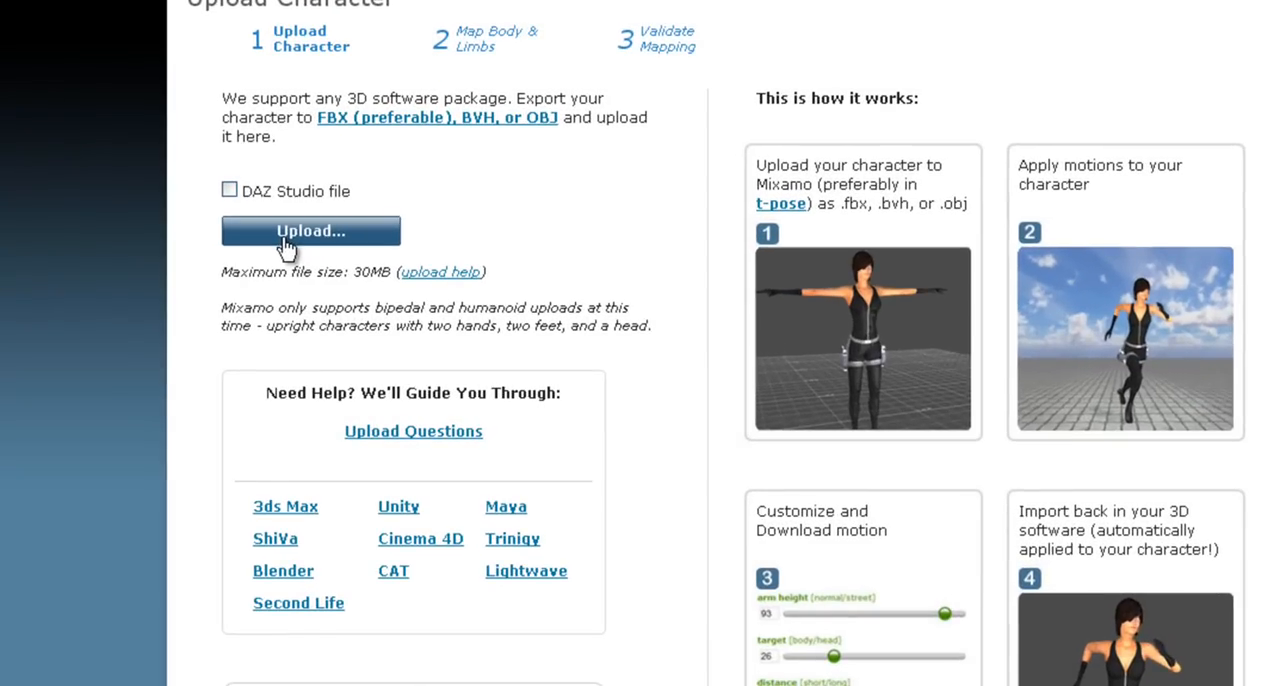
# Step: Select the SuperAverageMan OBJ file and start its upload
pyautogui.click(310, 230)
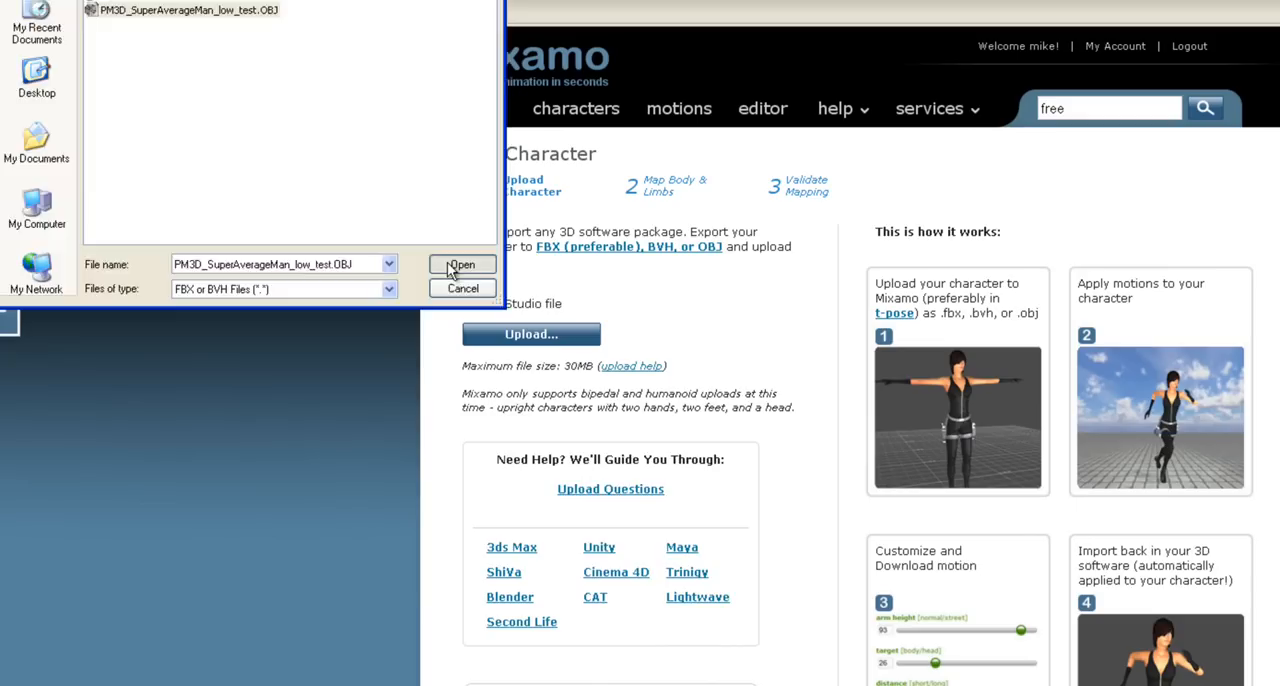
pyautogui.click(460, 264)
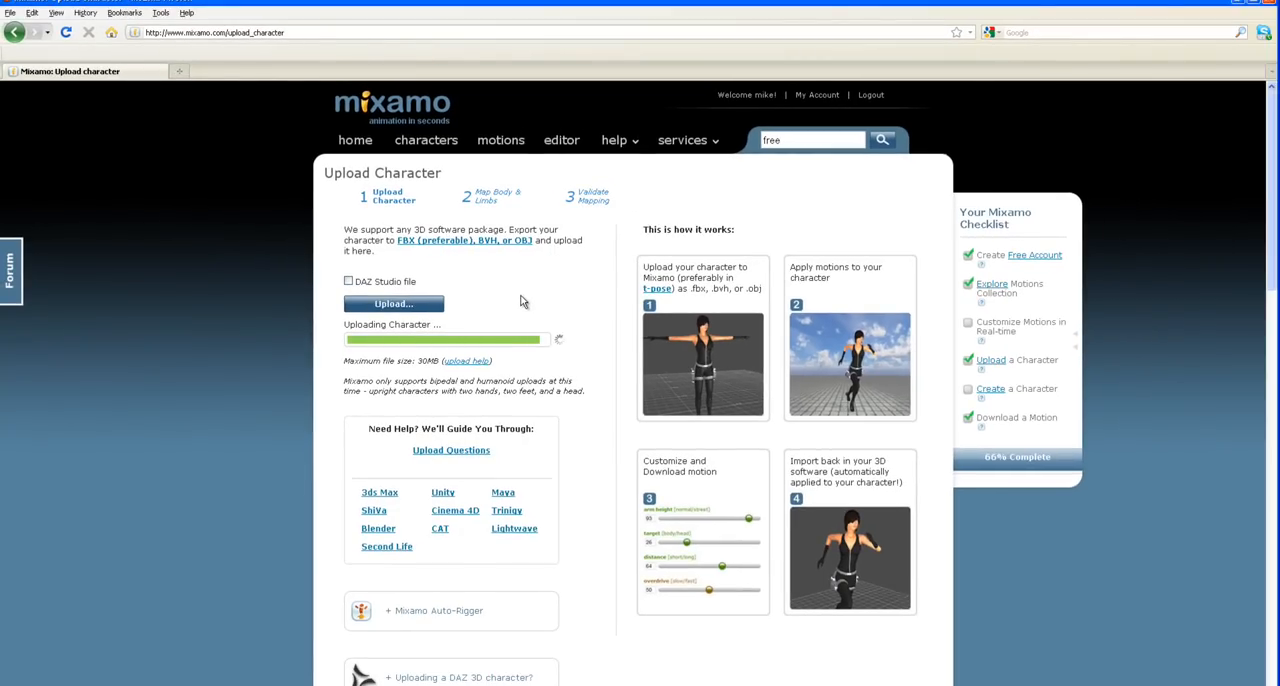
pyautogui.moveTo(1166, 576)
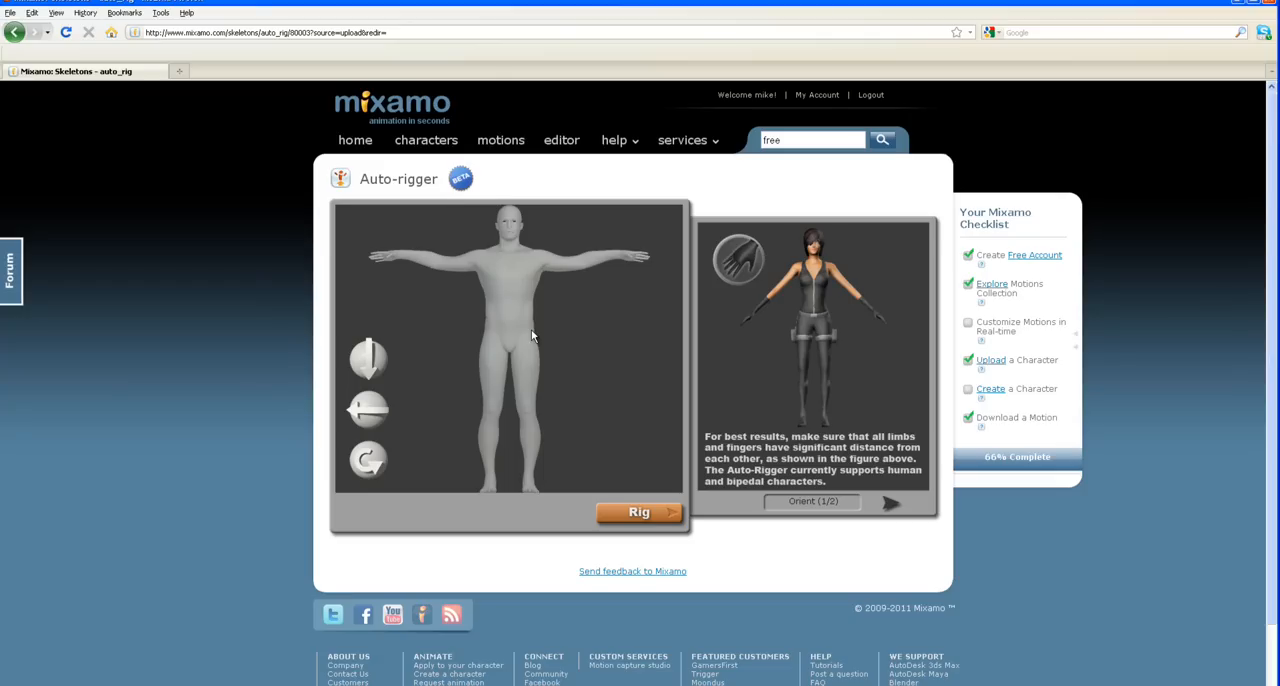
pyautogui.moveTo(516, 350)
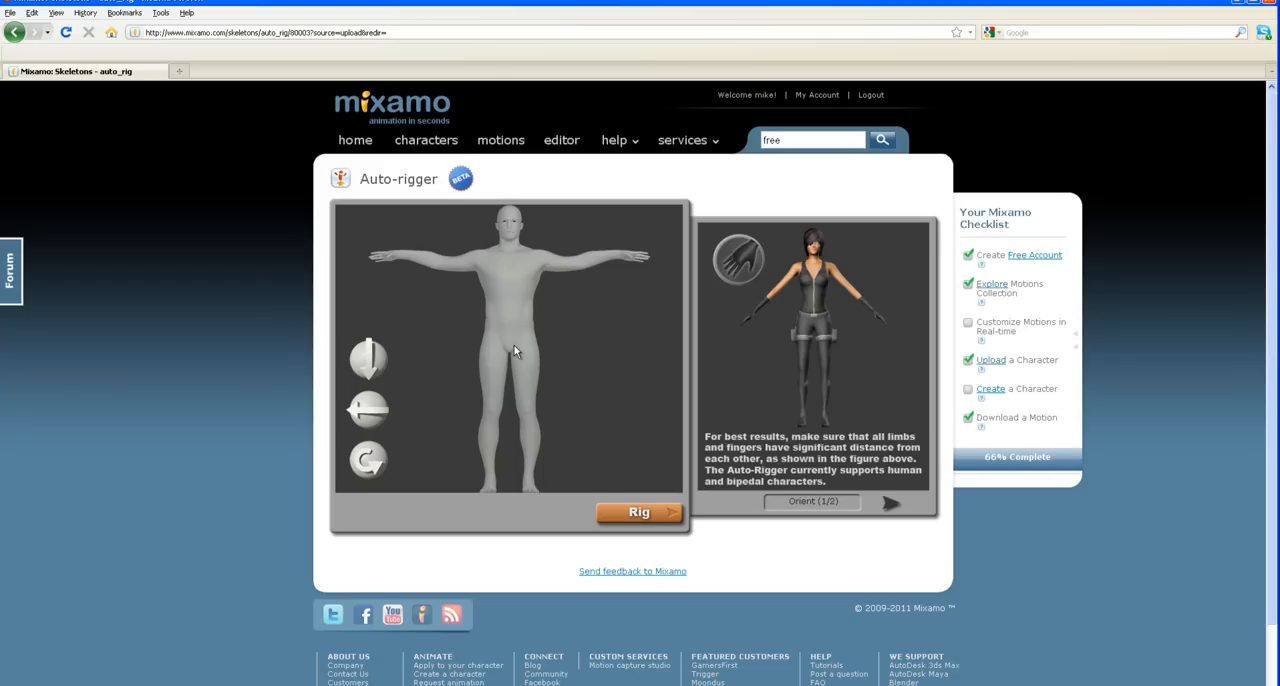
pyautogui.moveTo(524, 328)
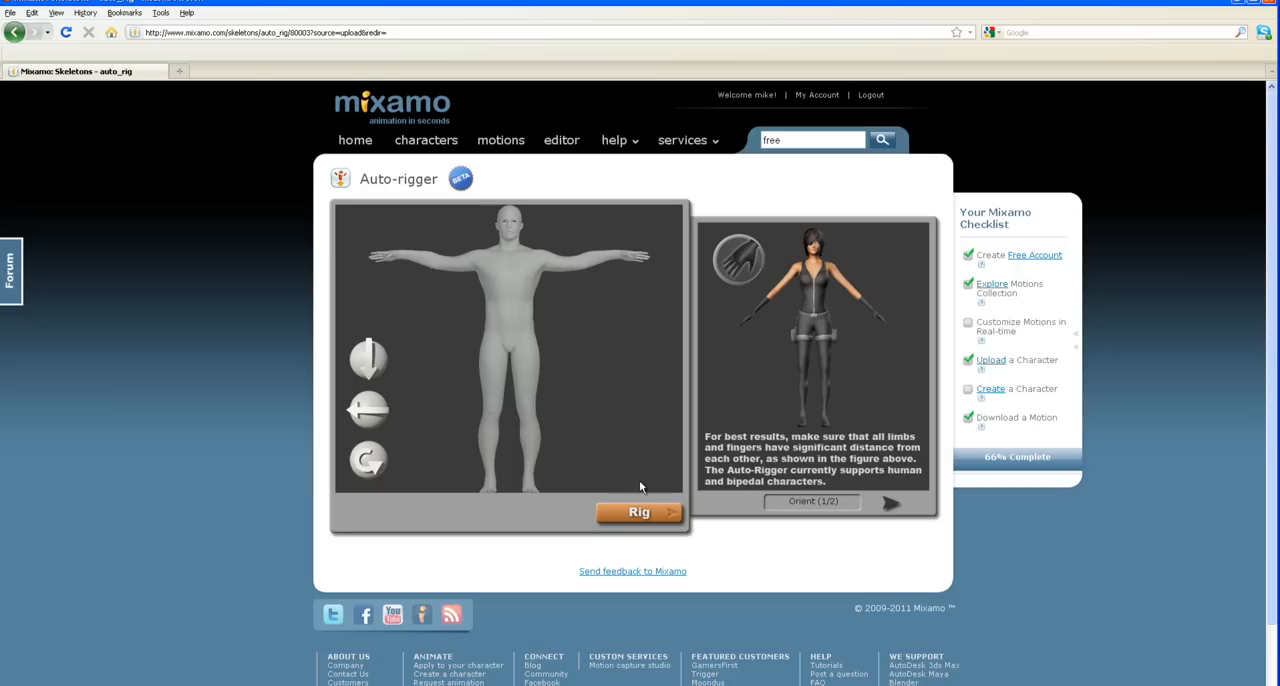
# Step: Start the Auto-rigger's Rig step on the uploaded man
pyautogui.click(640, 512)
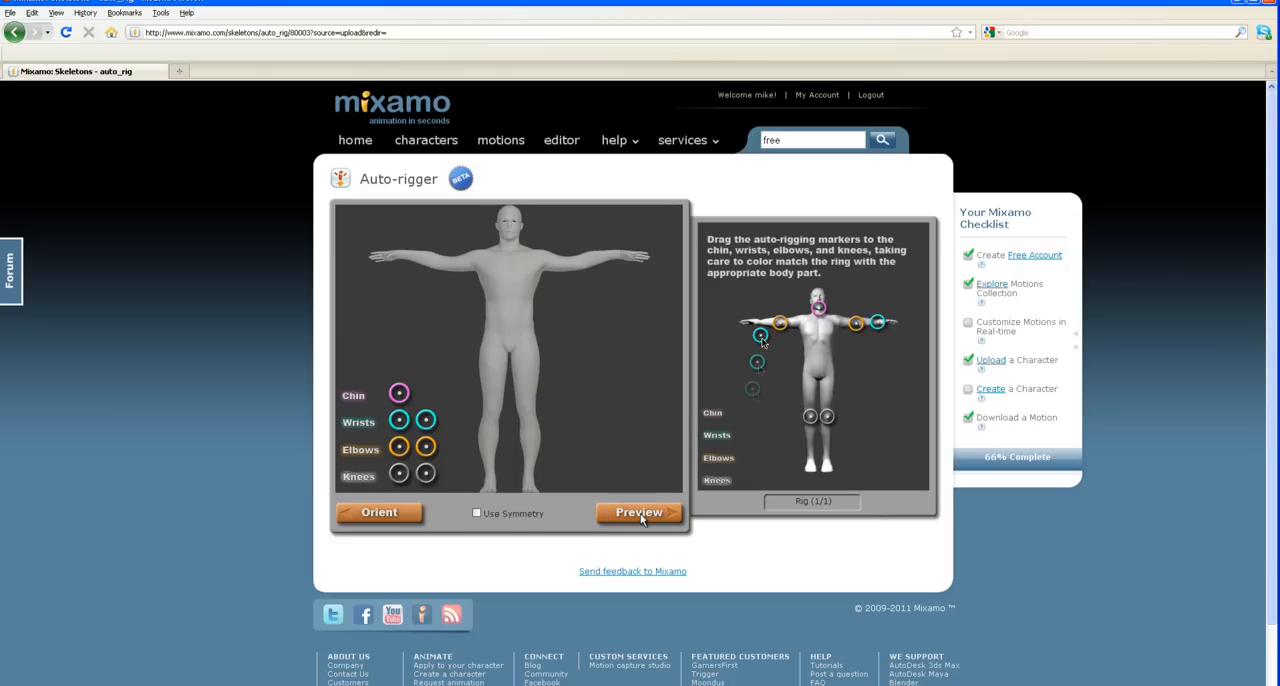
pyautogui.moveTo(432, 420)
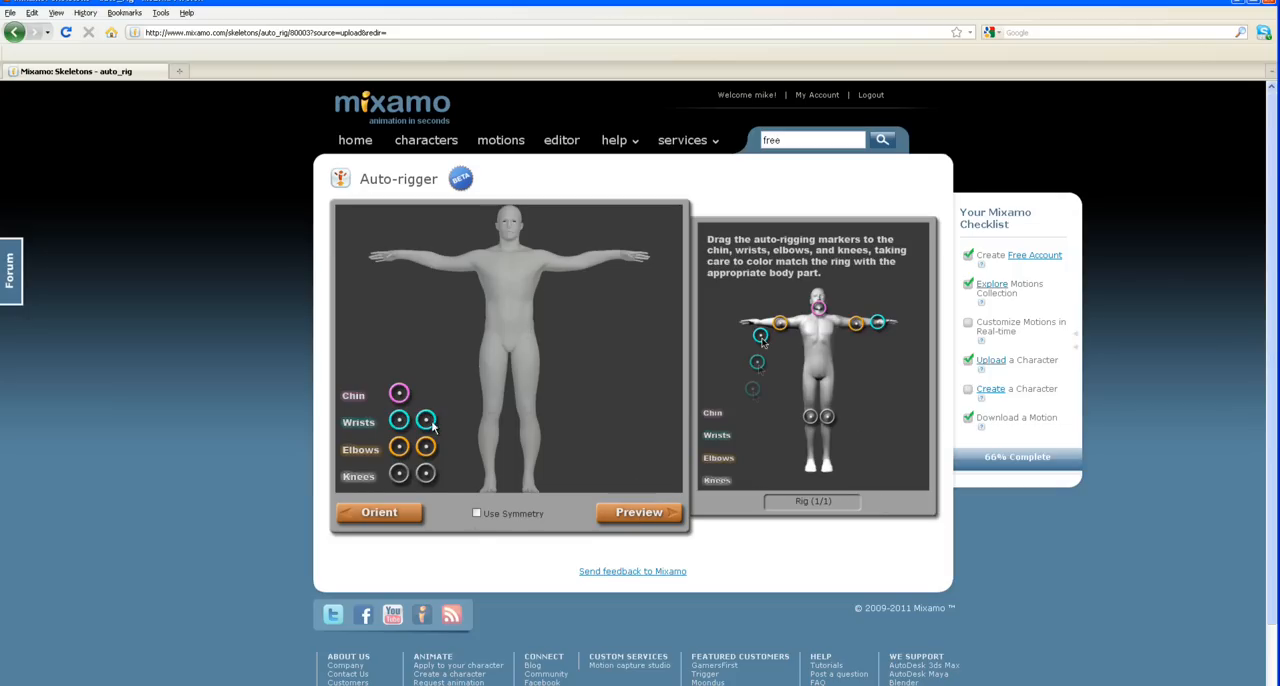
# Step: Enable Use Symmetry and drag the wrist marker onto the model's wrist
pyautogui.click(476, 512)
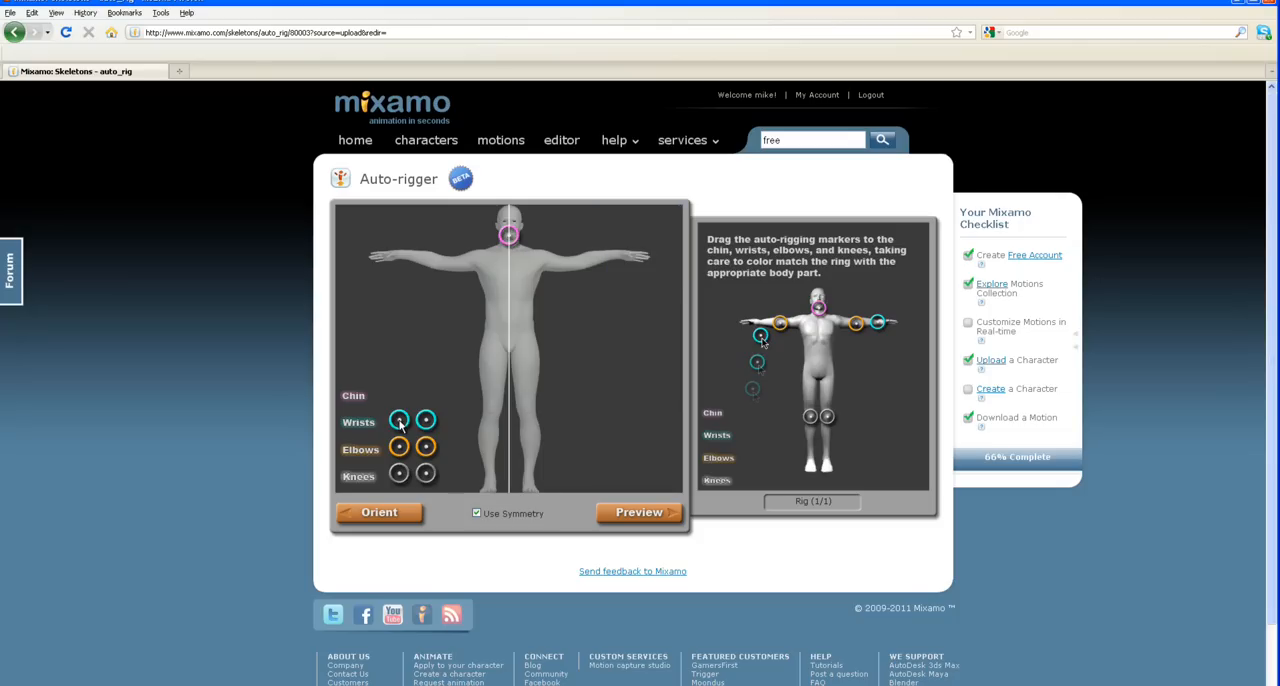
pyautogui.moveTo(400, 420); pyautogui.dragTo(400, 252)
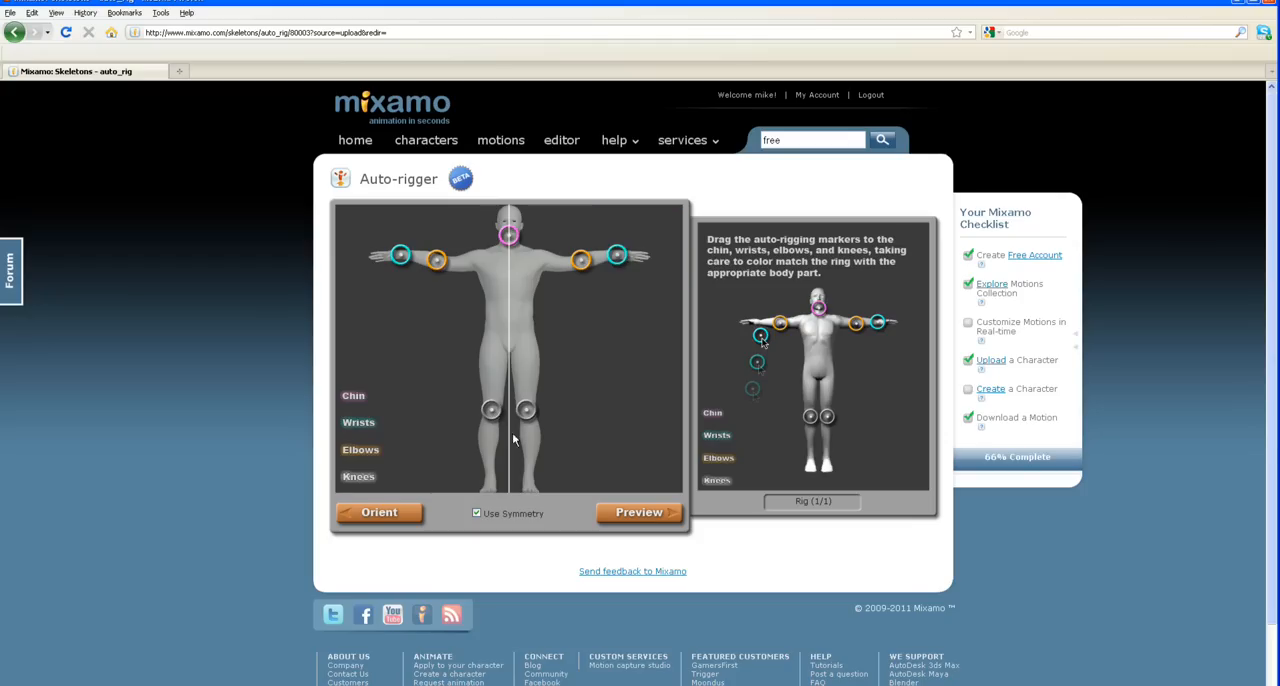
pyautogui.moveTo(756, 320)
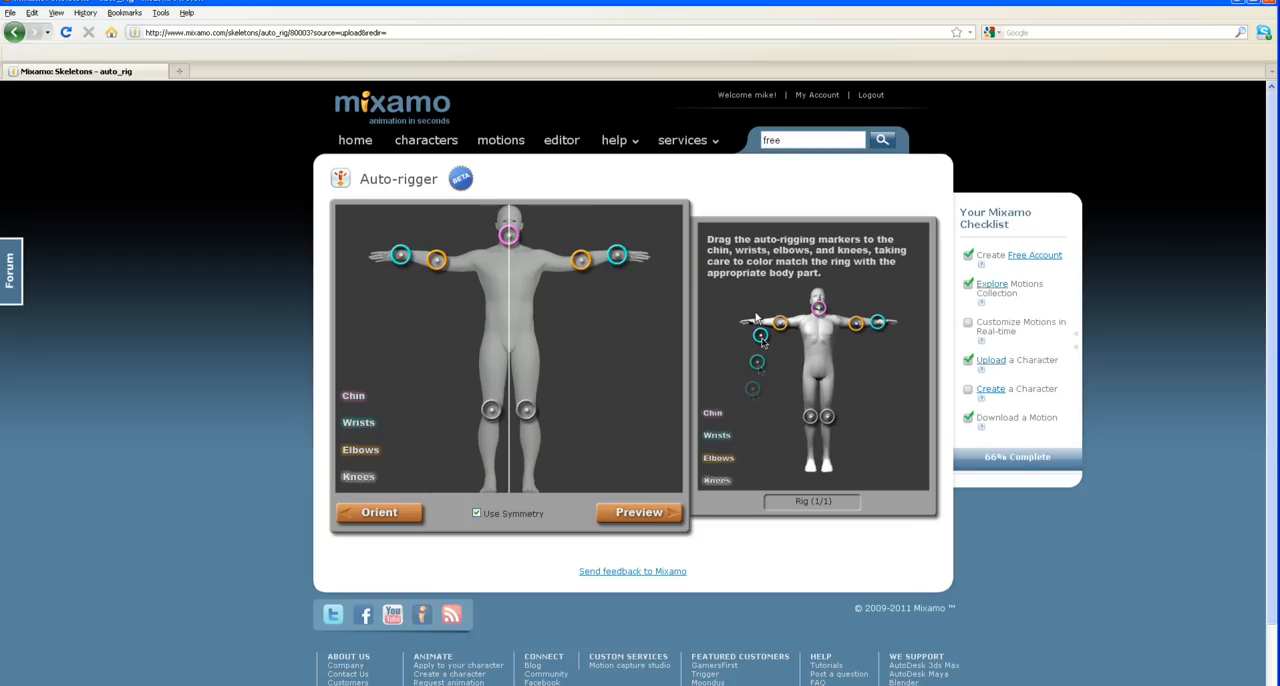
pyautogui.moveTo(784, 340)
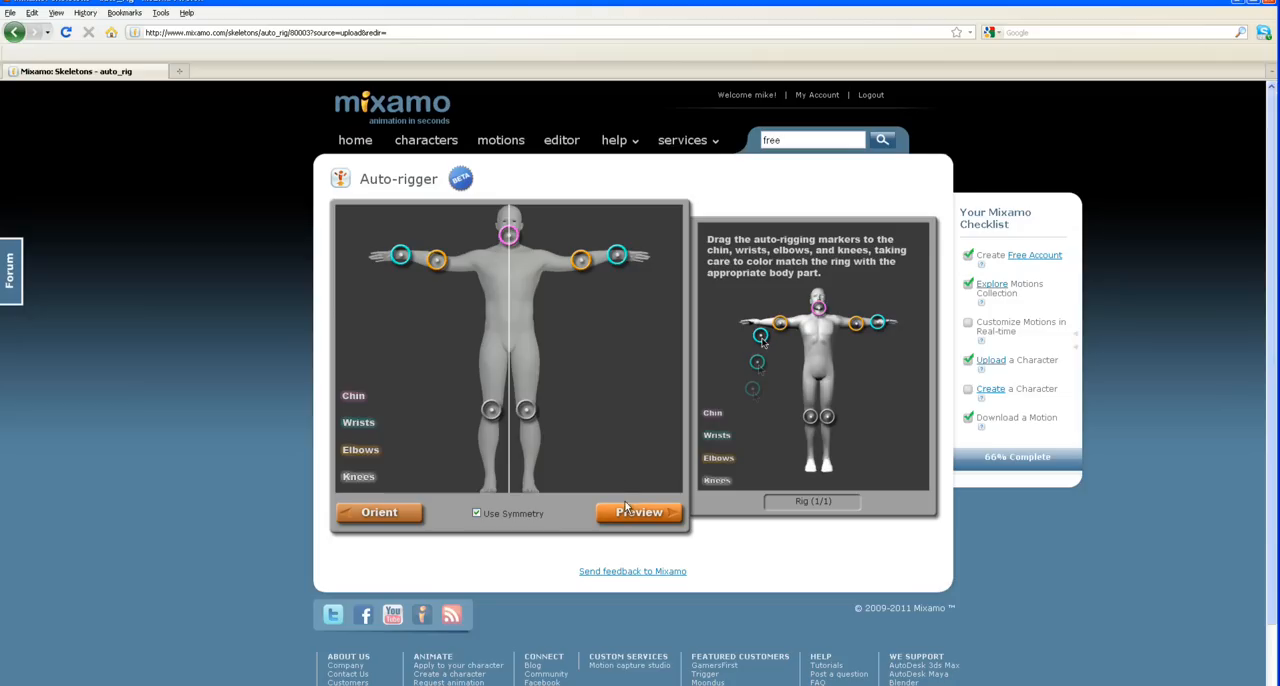
# Step: Preview the rigged man standing in the idle playback player
pyautogui.click(640, 512)
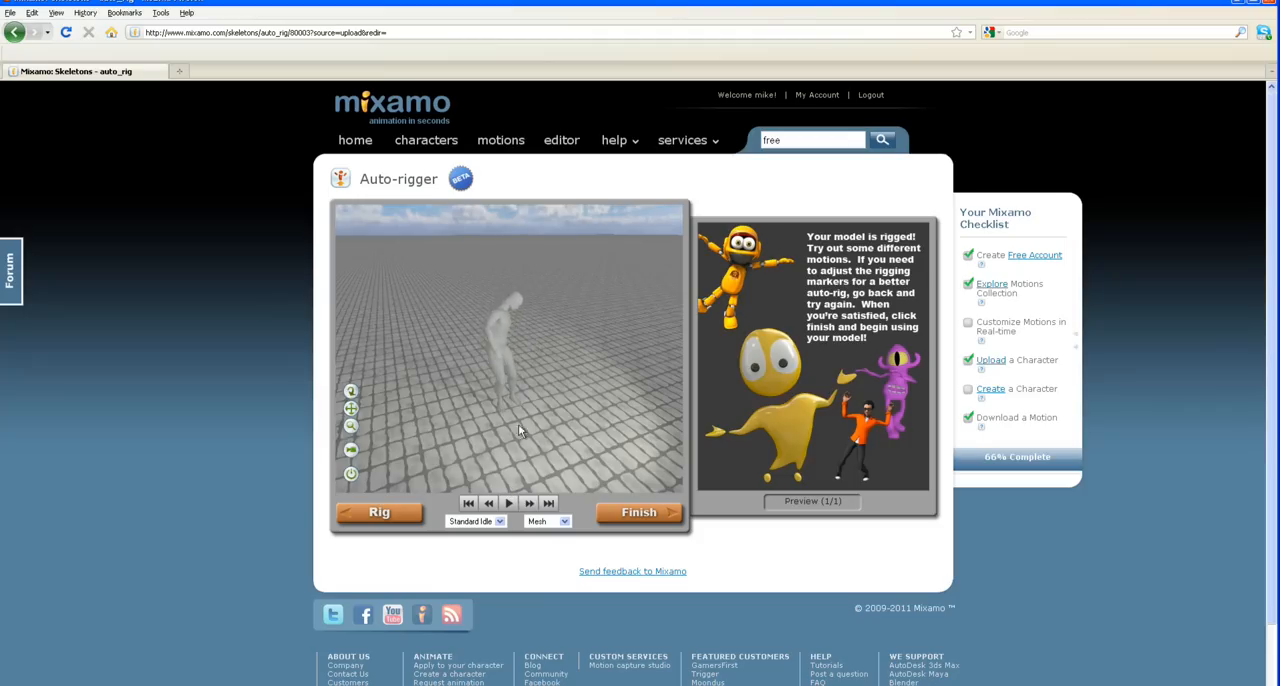
pyautogui.moveTo(376, 406)
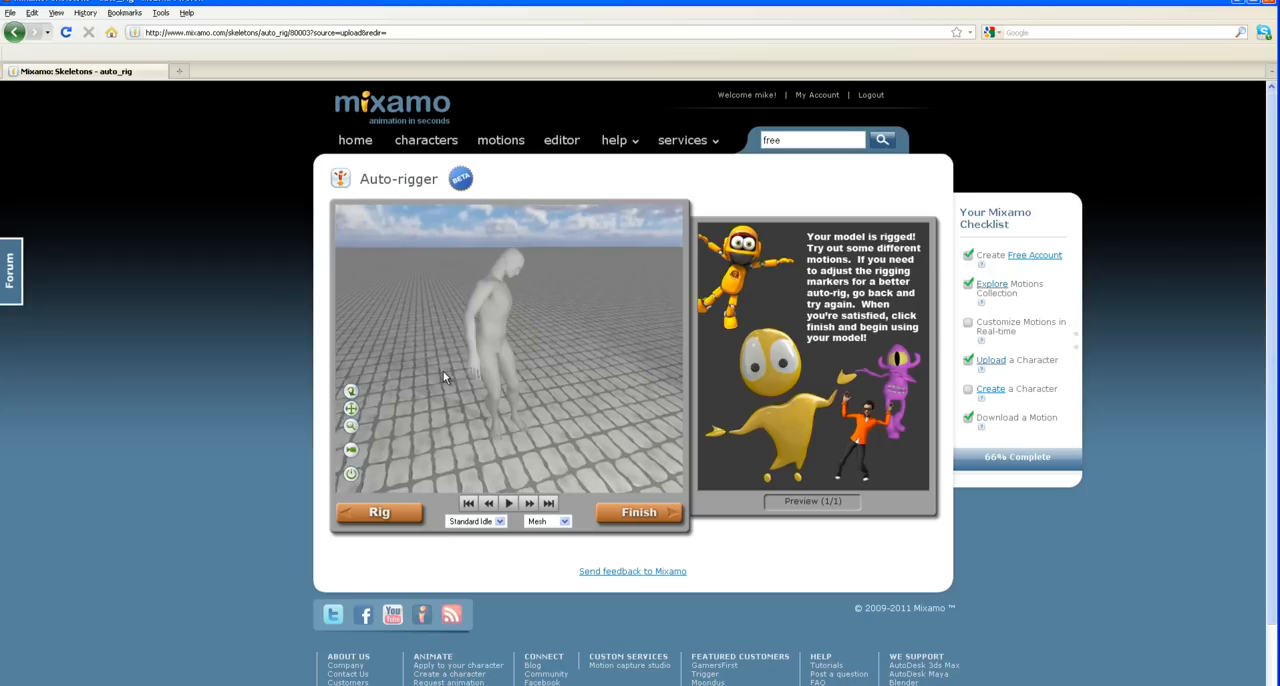
# Step: Preview the walking motion on the rigged man, then switch the preview to running
pyautogui.click(476, 520)
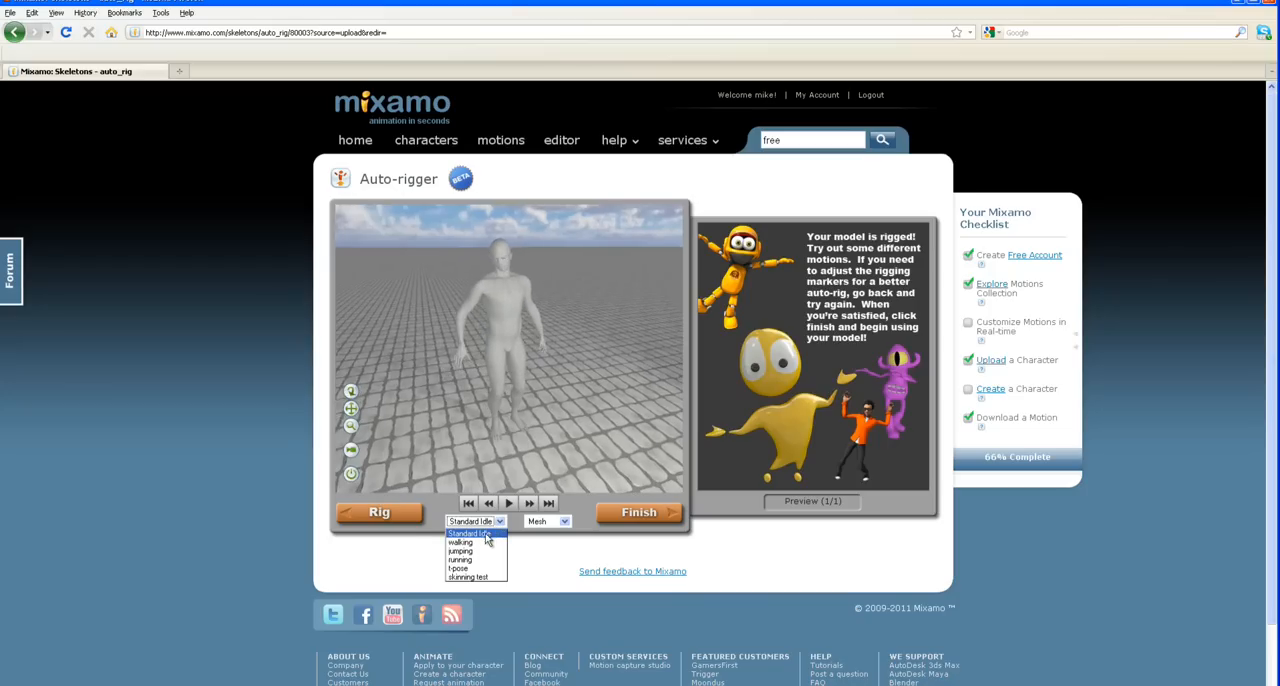
pyautogui.click(460, 540)
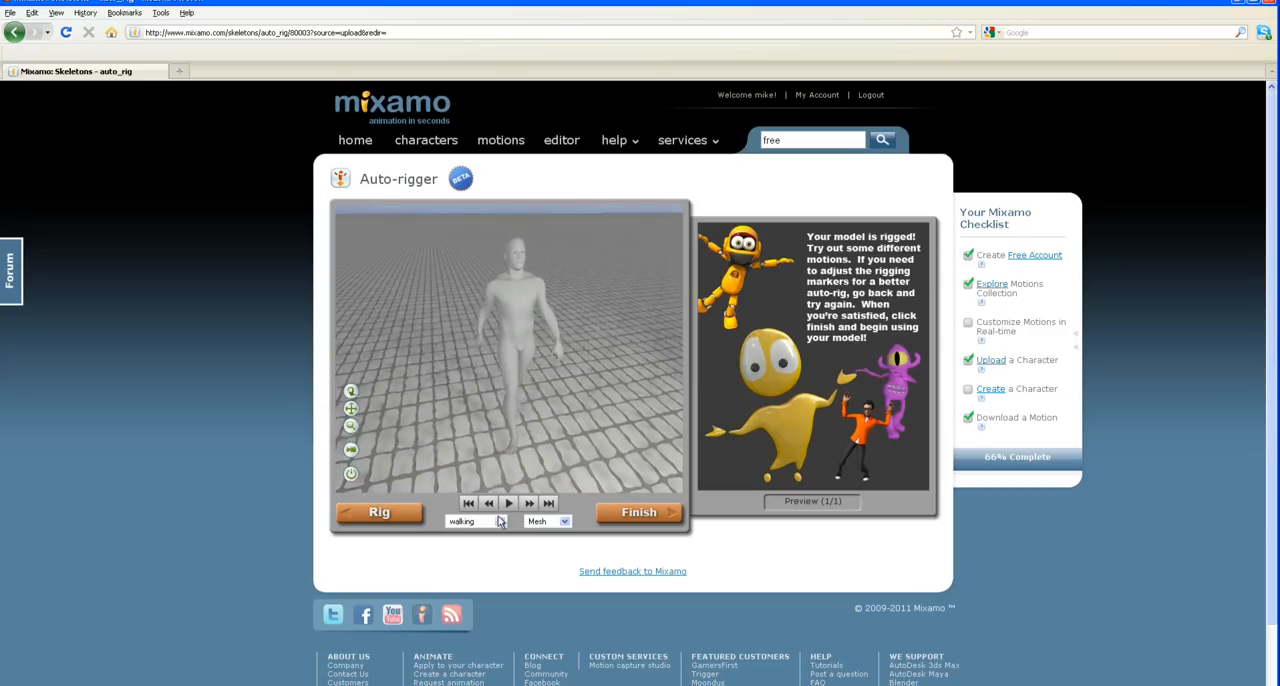
pyautogui.click(498, 520)
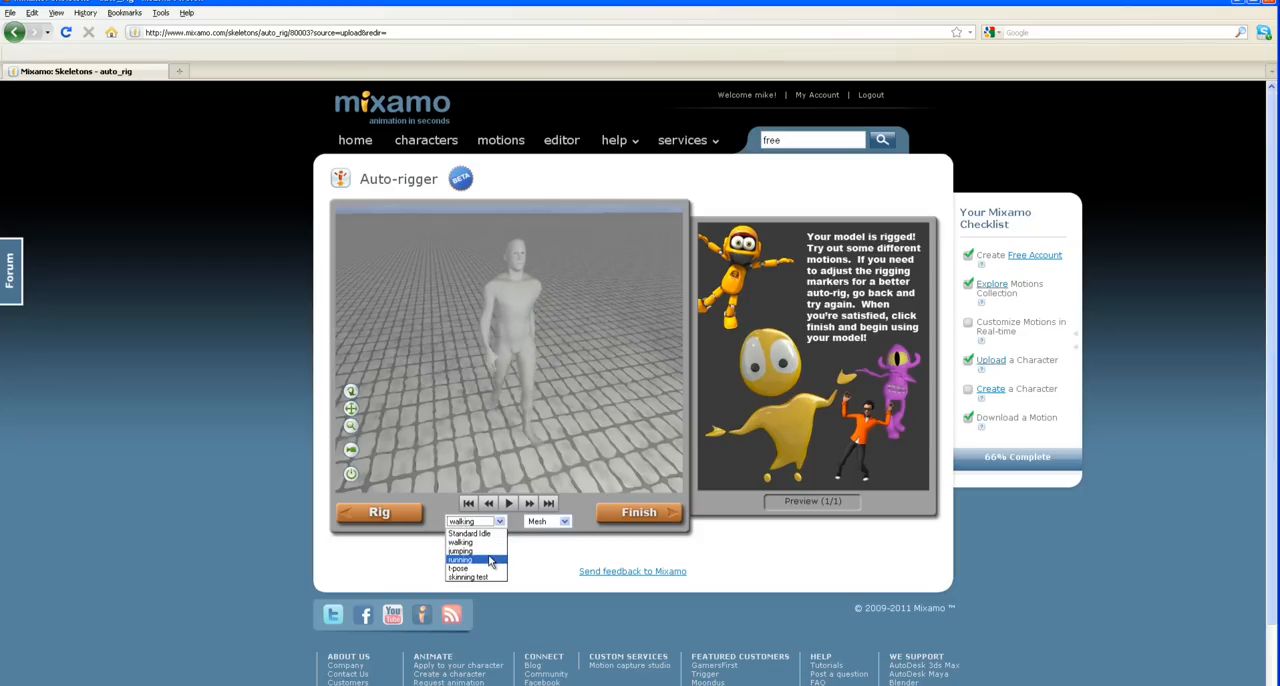
pyautogui.click(460, 560)
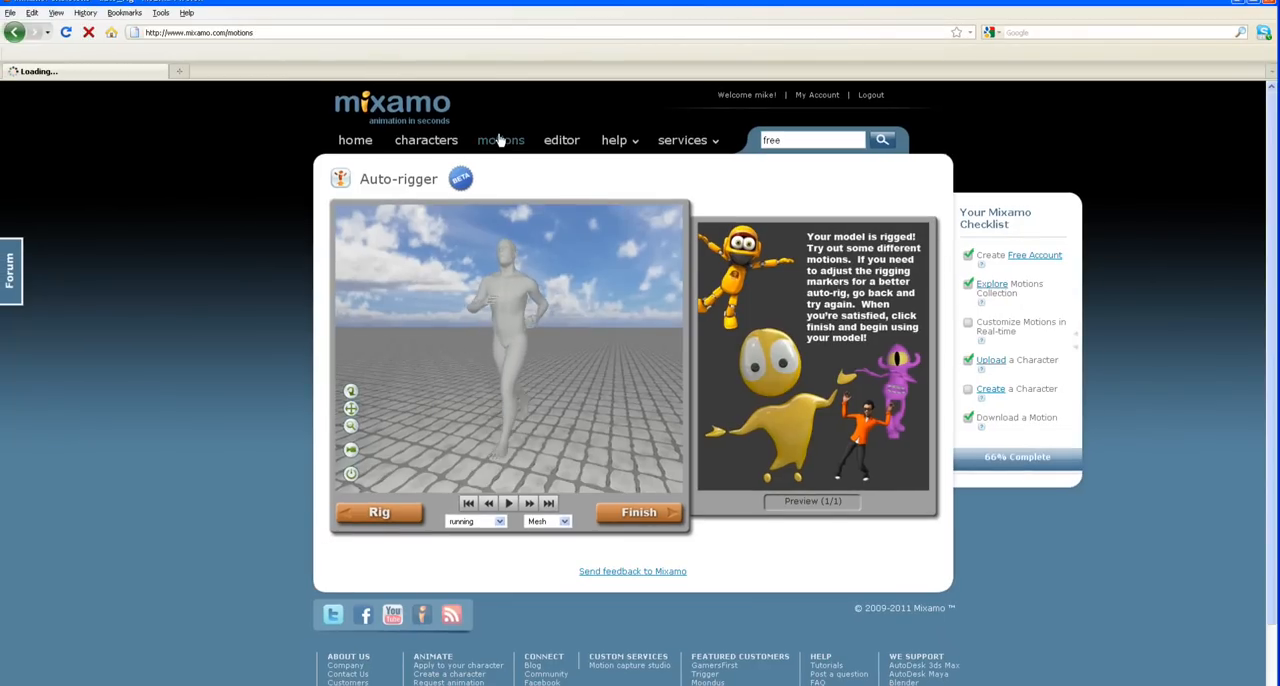
# Step: Go to the Motions collection and load the uppercut jab clip into the editor
pyautogui.click(500, 140)
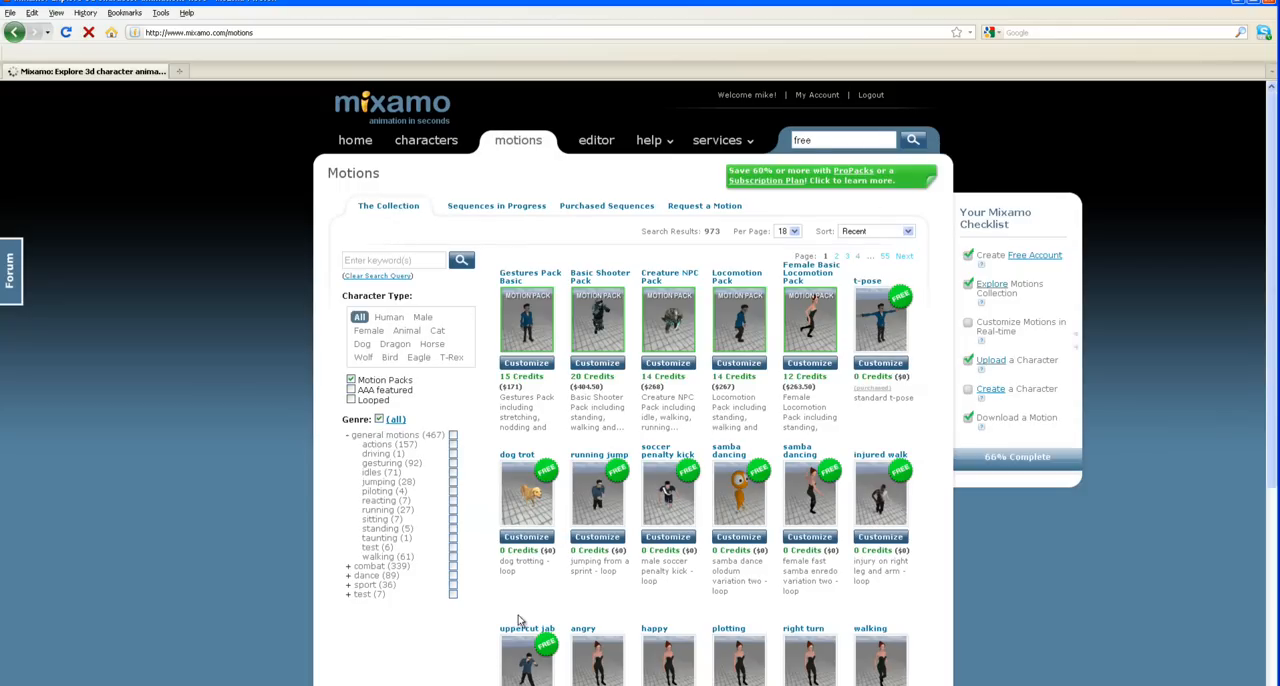
pyautogui.moveTo(1244, 360)
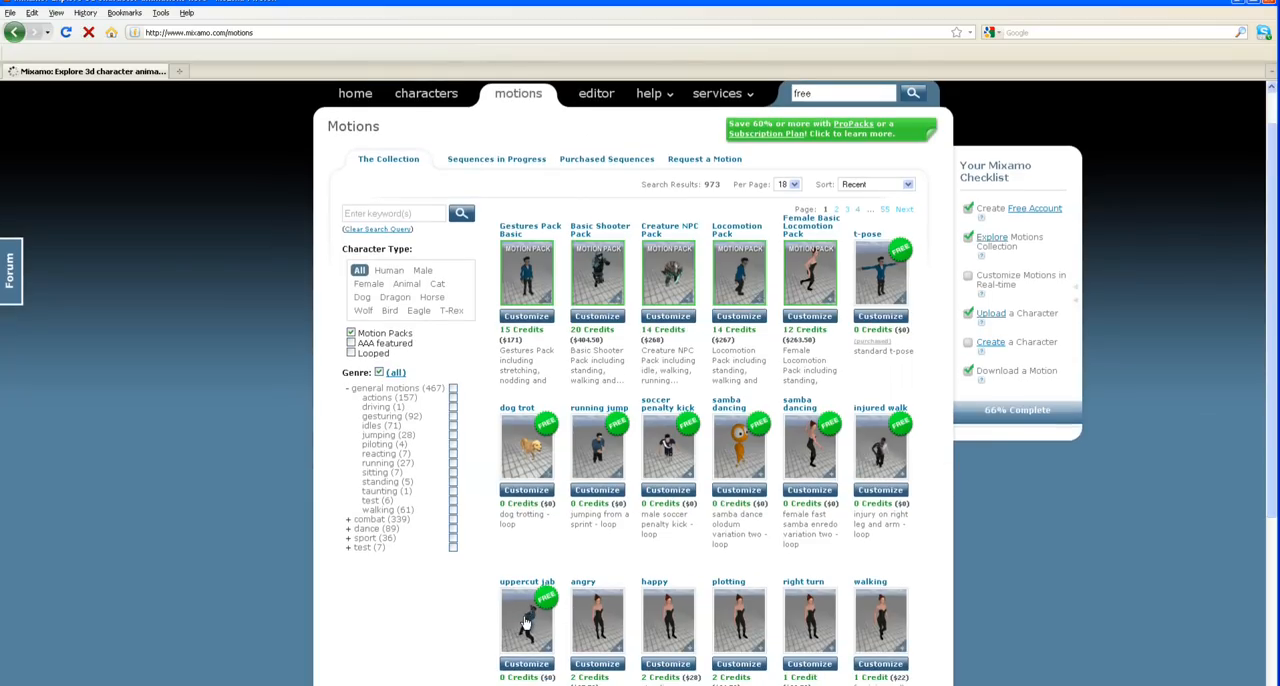
pyautogui.click(526, 620)
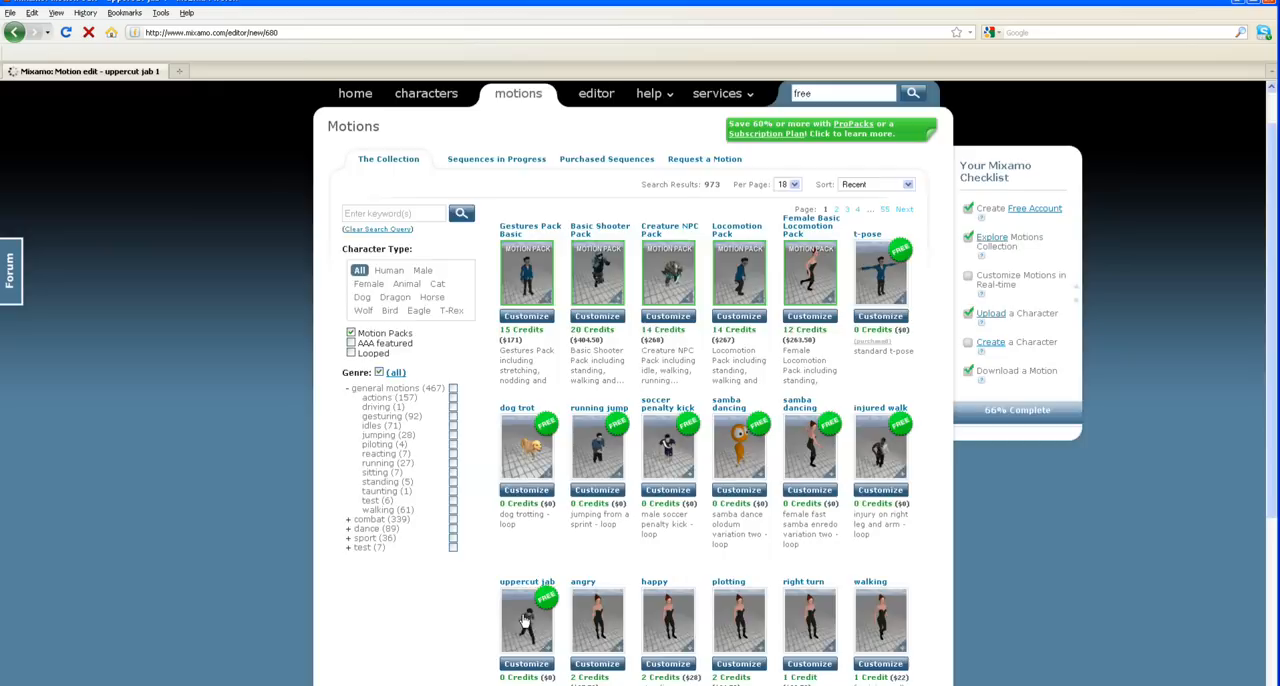
pyautogui.click(528, 620)
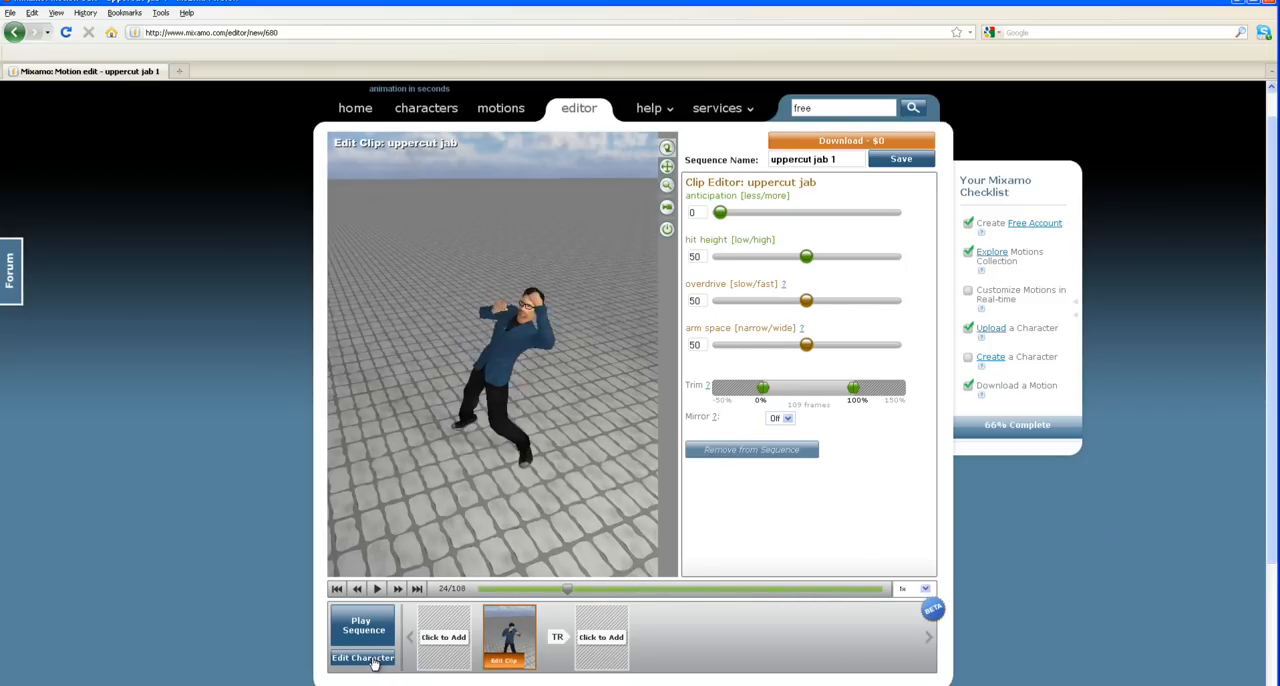
# Step: Swap the clip's default character for the uploaded SuperAverageMan_low_12 model
pyautogui.click(362, 656)
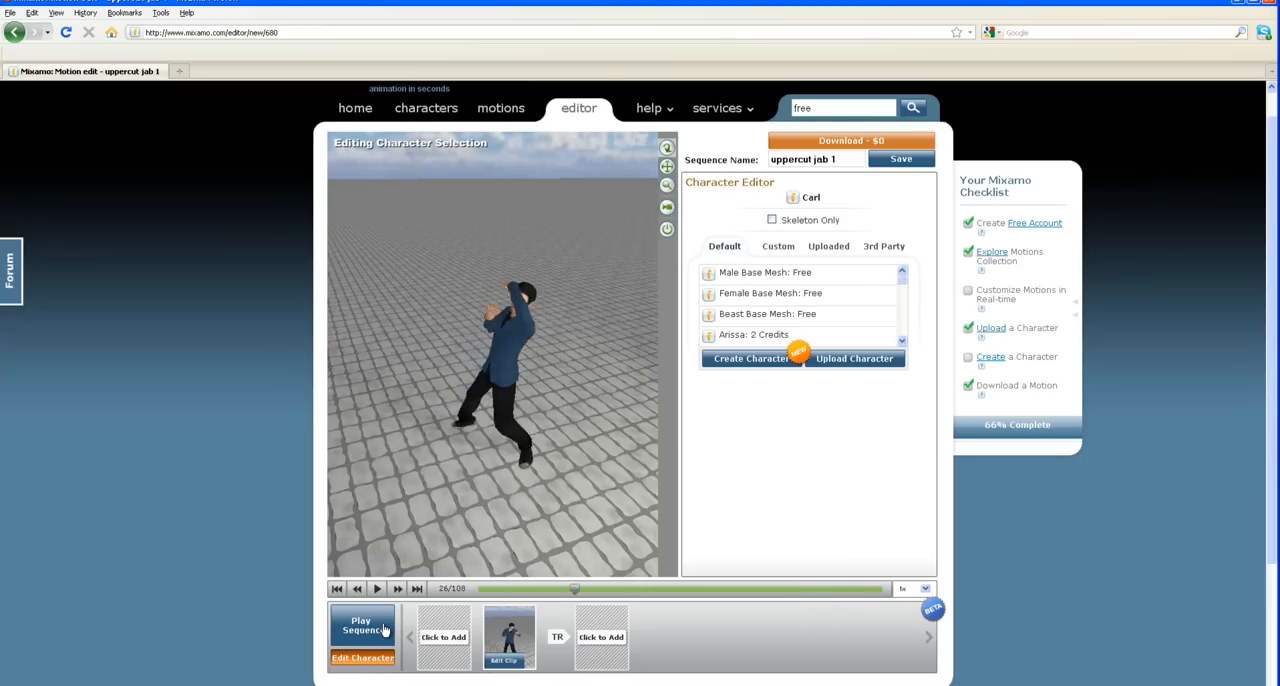
pyautogui.click(364, 624)
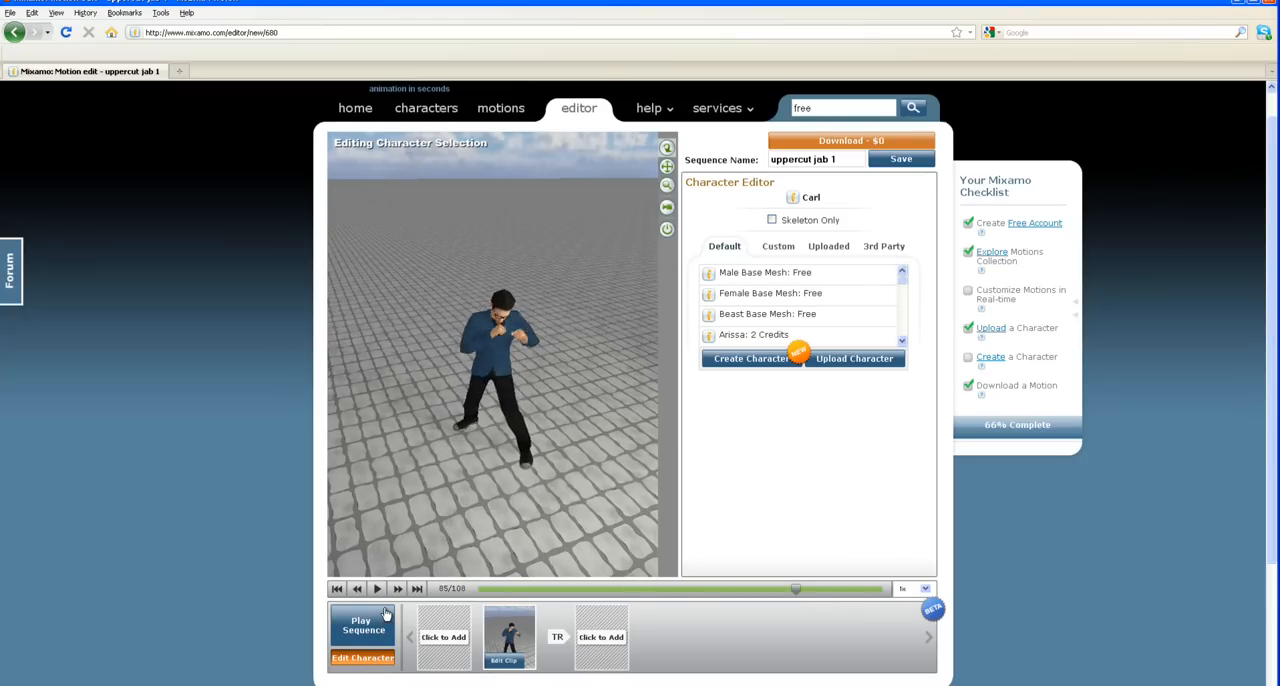
pyautogui.click(828, 246)
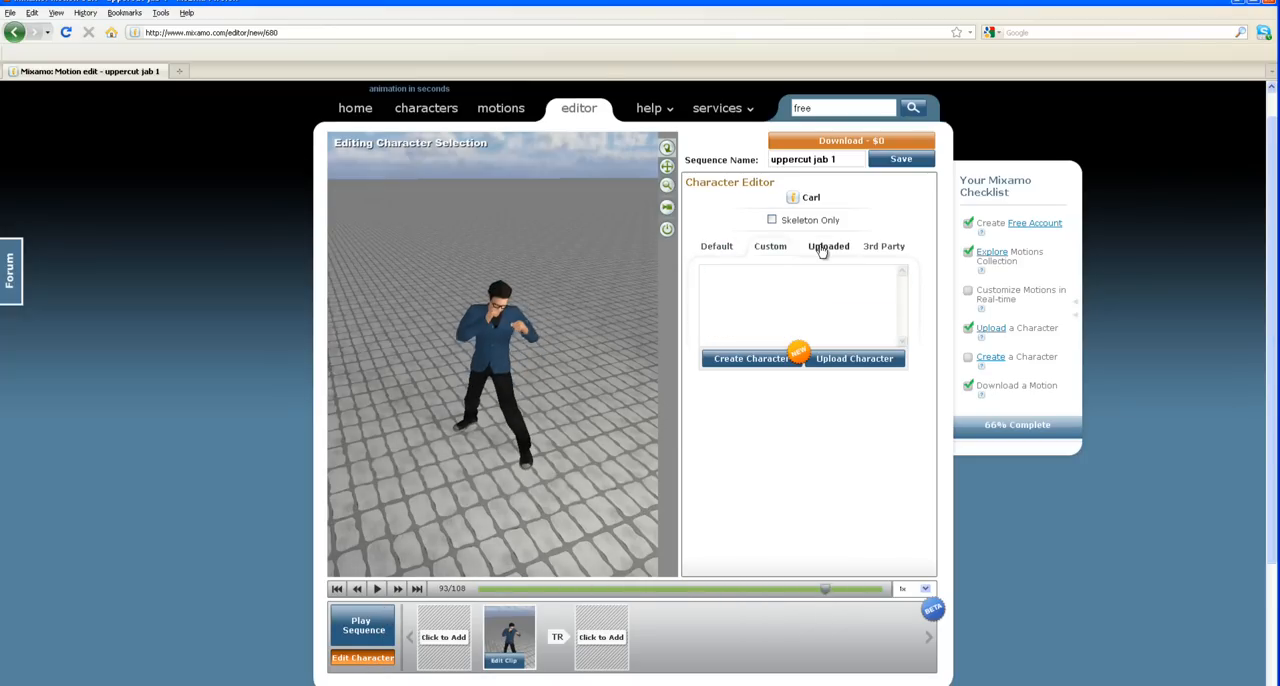
pyautogui.click(828, 246)
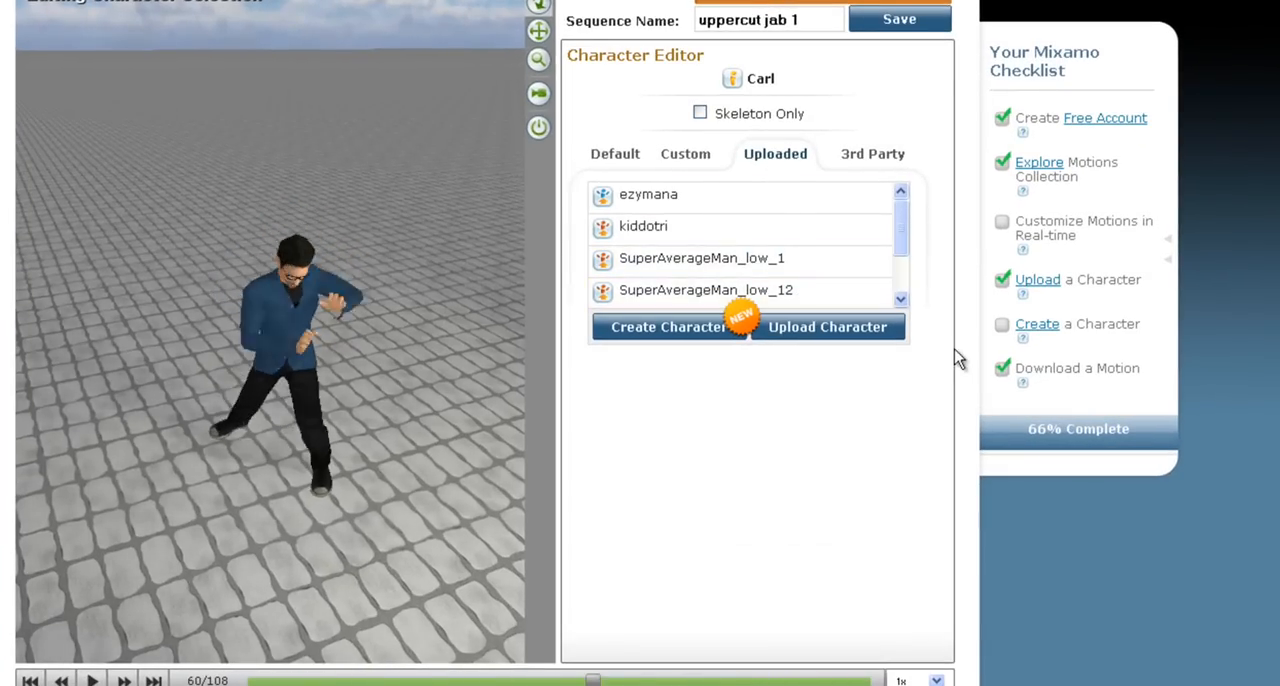
pyautogui.click(706, 290)
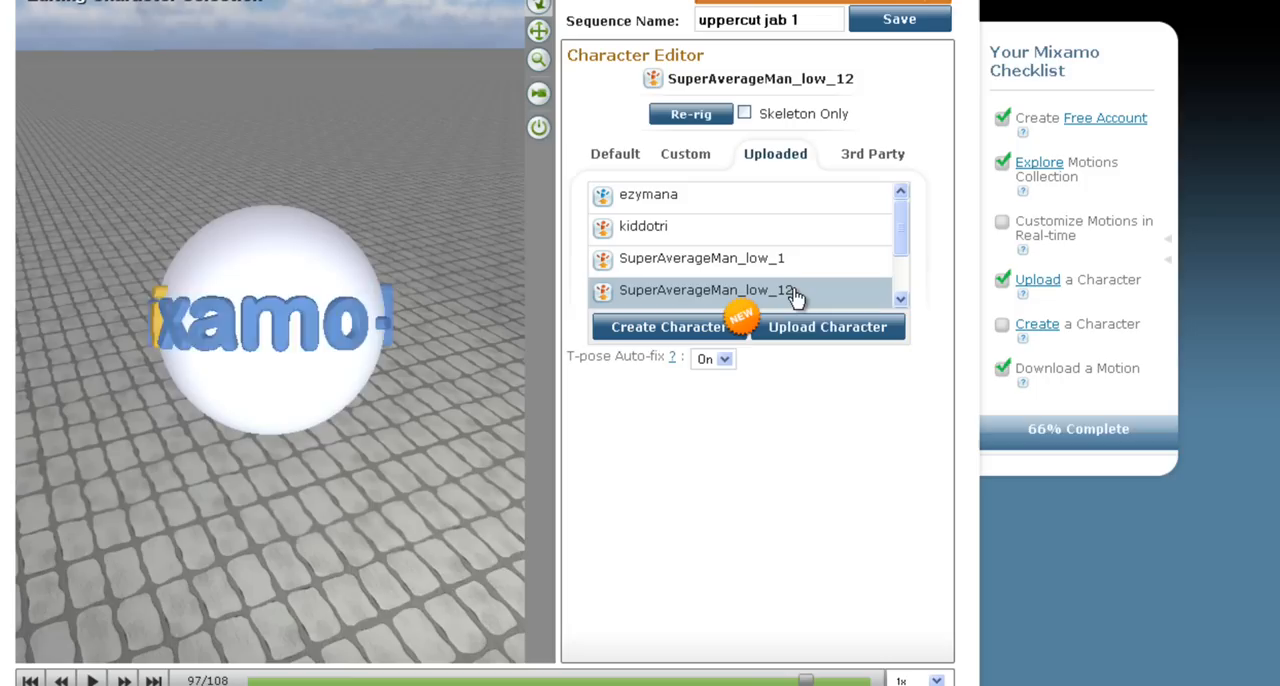